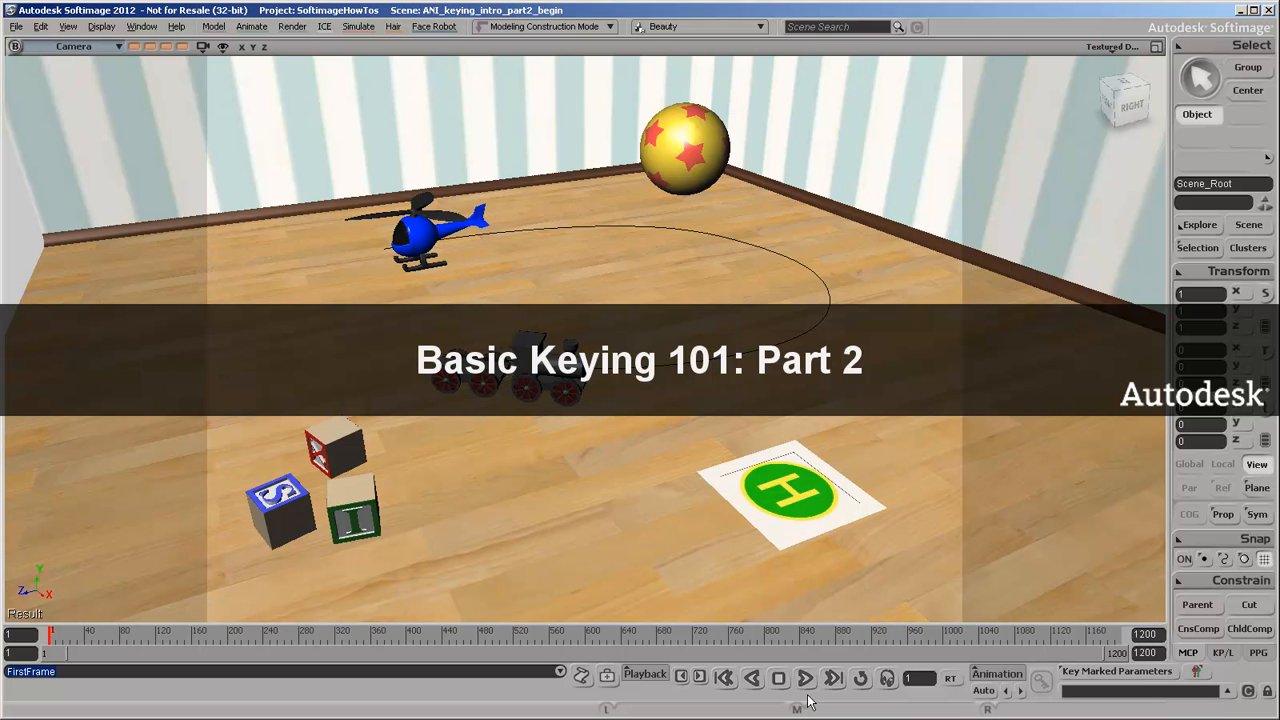
- Preview the existing animation, scrub the timeline, and return to frame 1
left_click(804, 678)
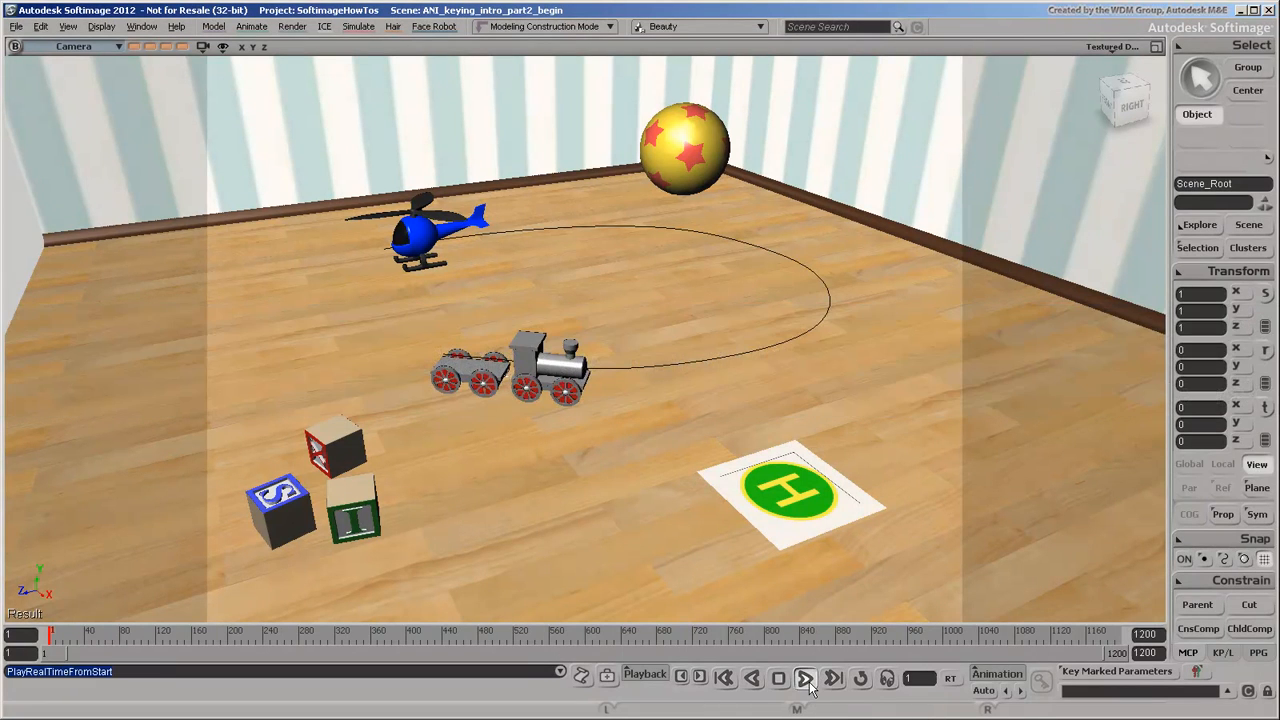
left_click(806, 678)
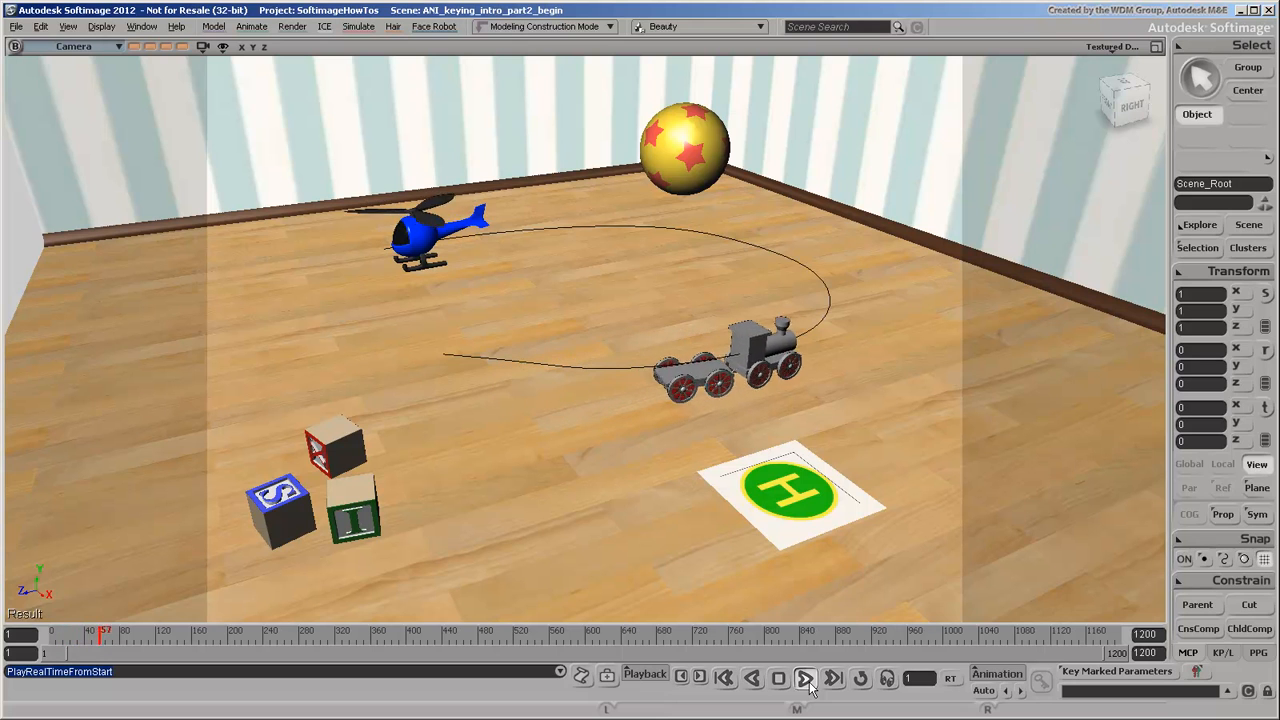
left_click(804, 678)
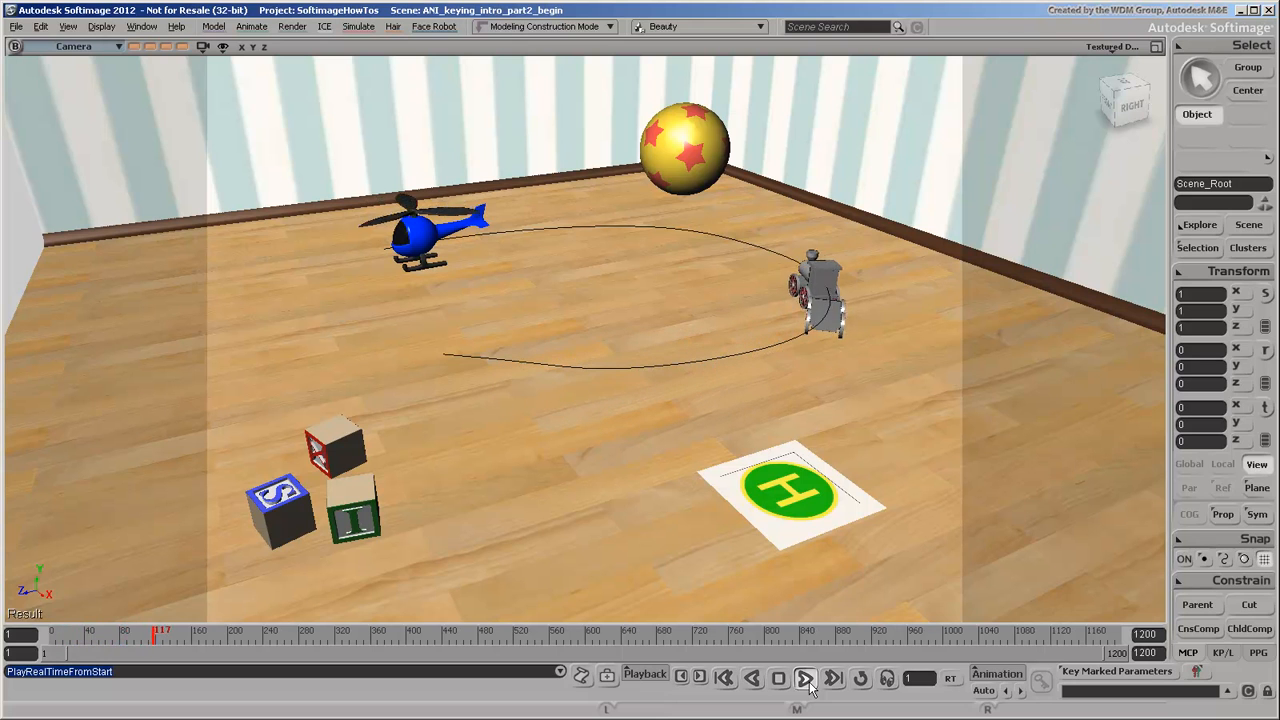
left_click(808, 676)
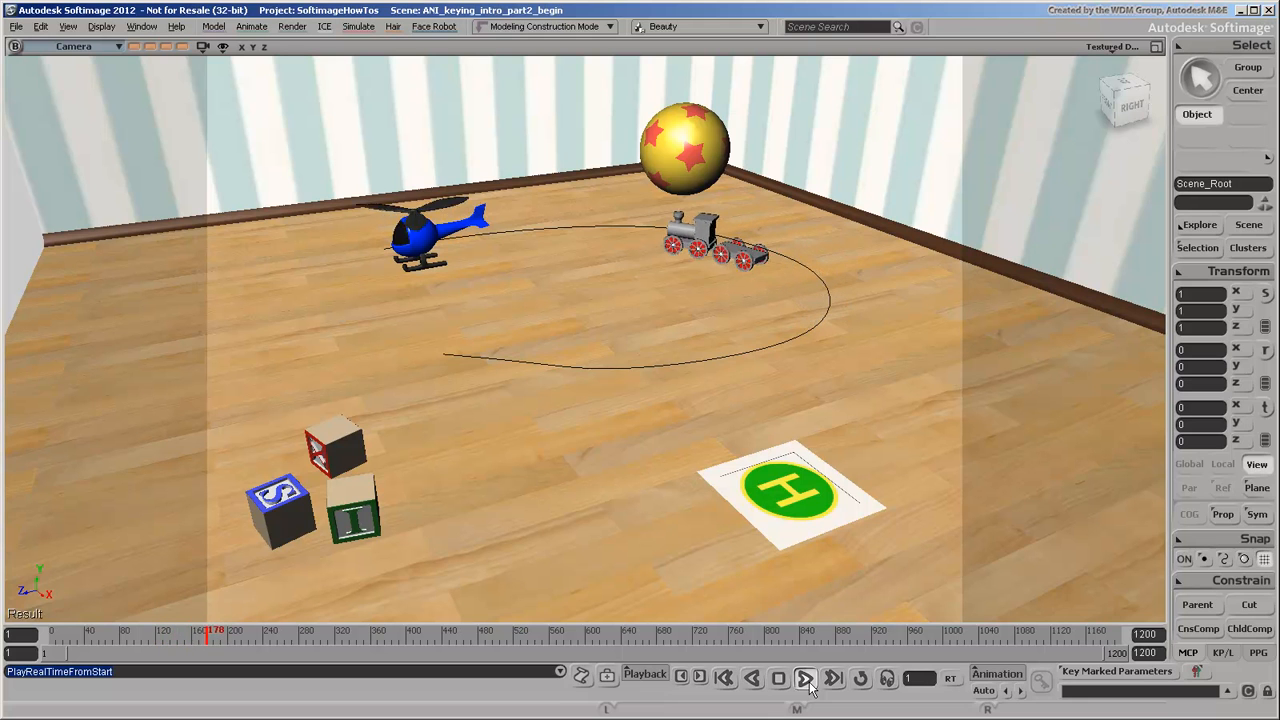
left_click(808, 678)
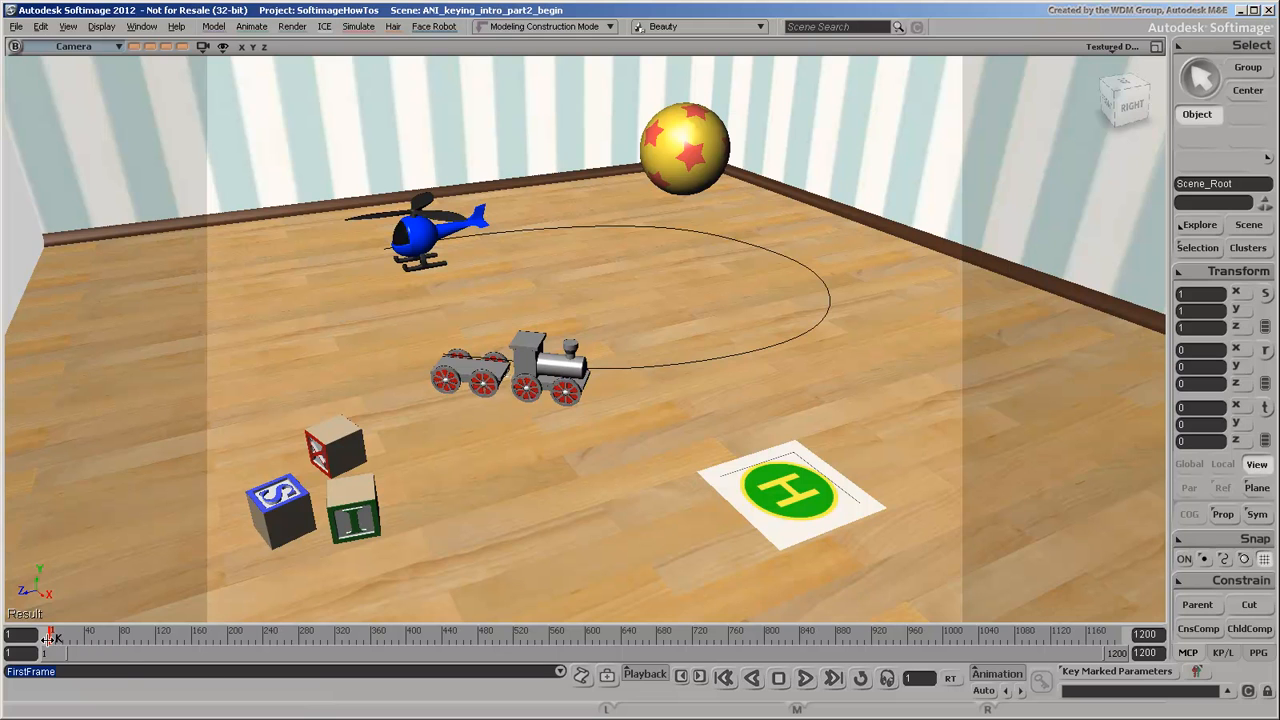
left_click_drag(52, 640, 264, 640)
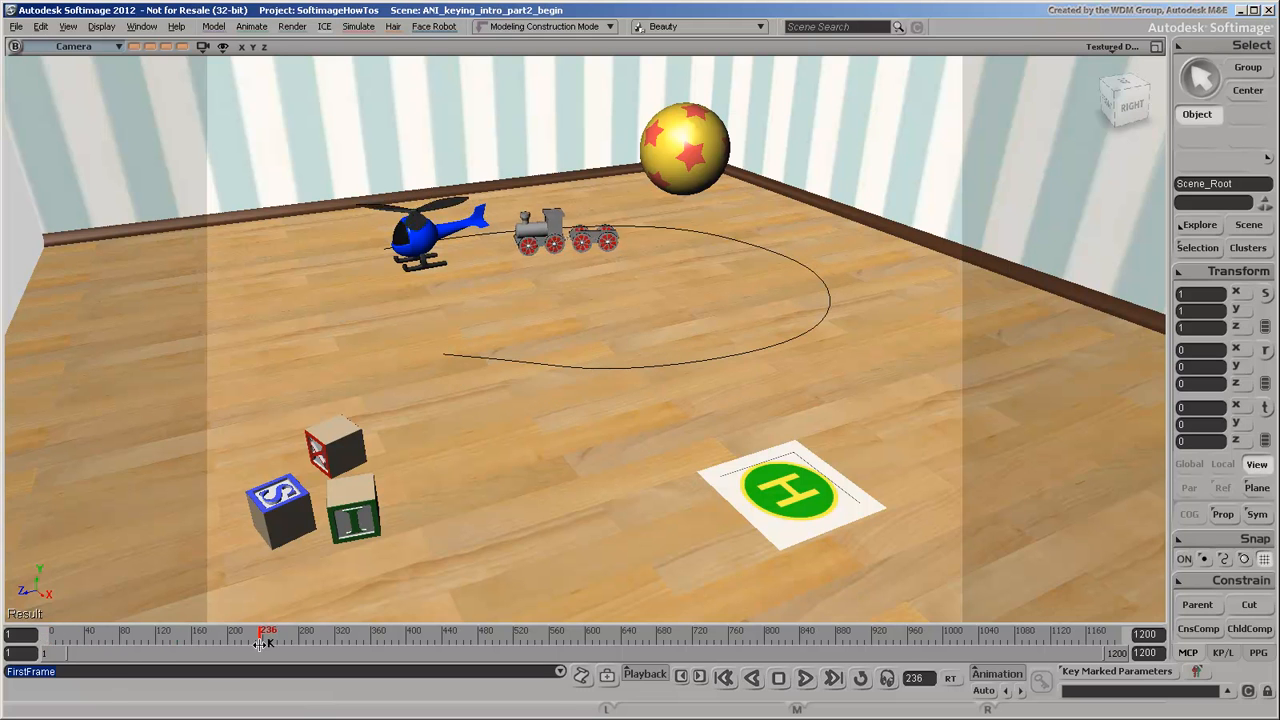
left_click(724, 676)
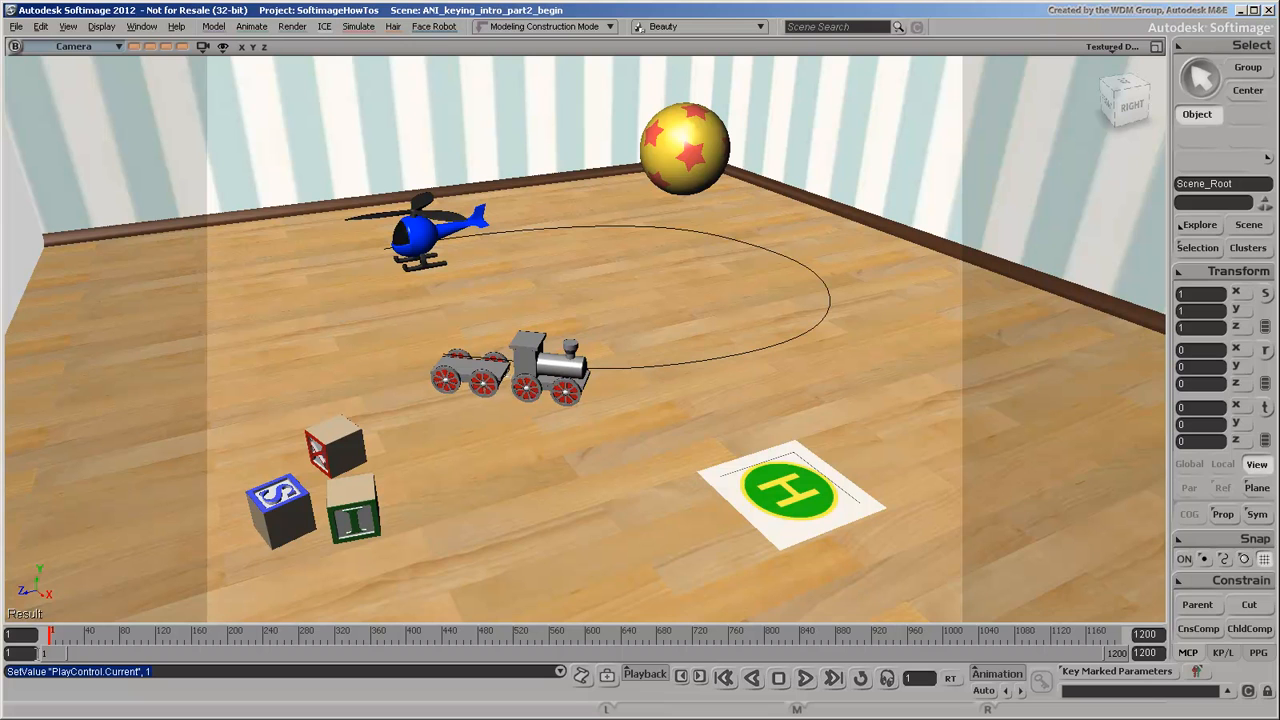
- Select helicopter.body and key its translation at frame 1
left_click(788, 490)
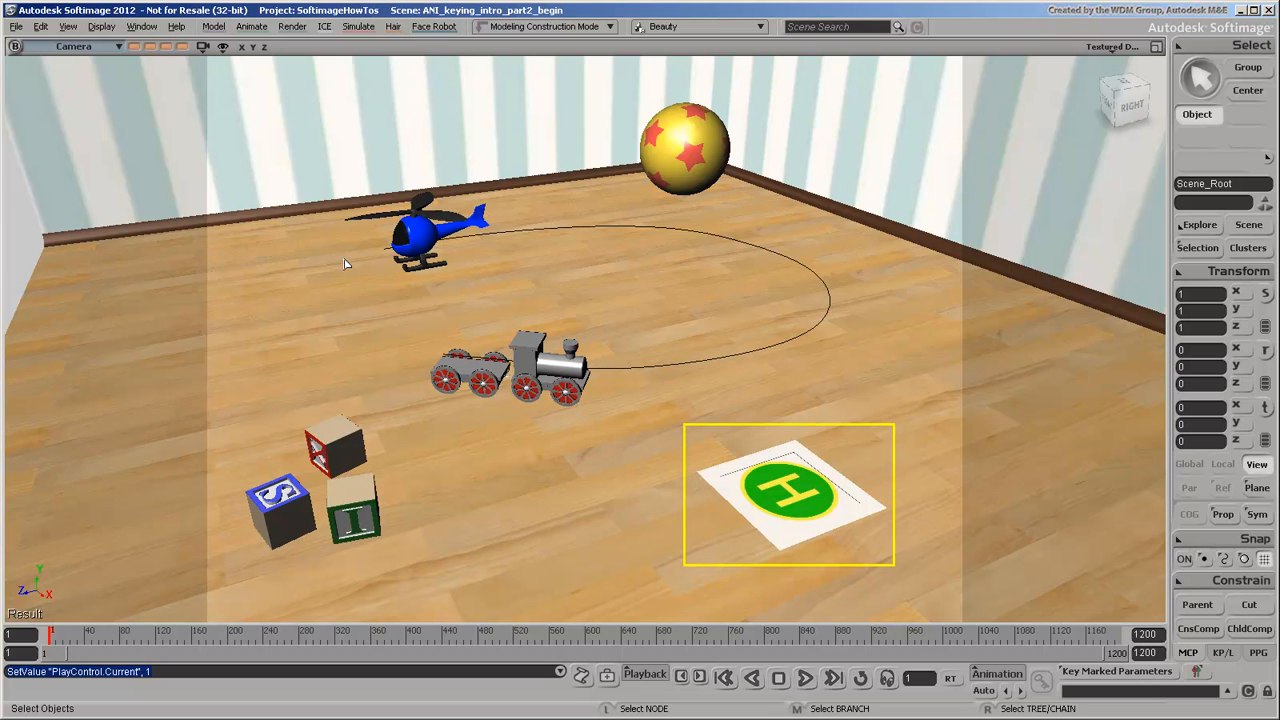
left_click(430, 240)
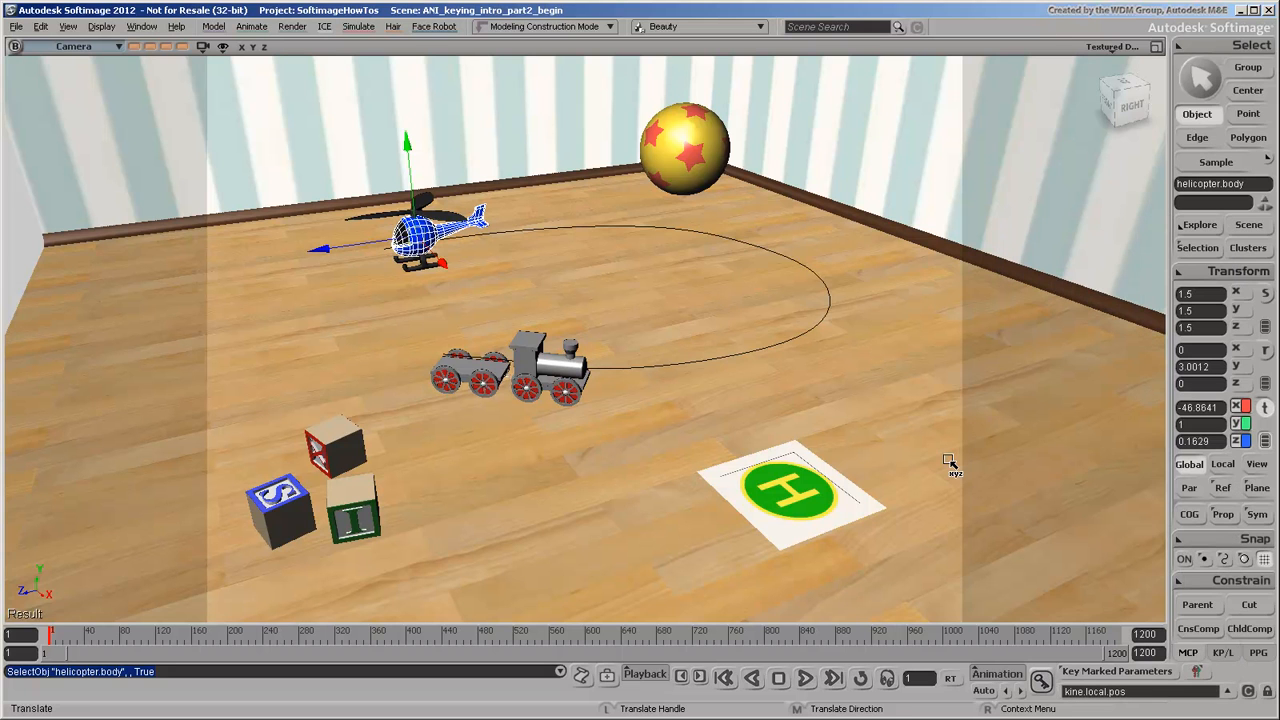
mouse_move(952, 472)
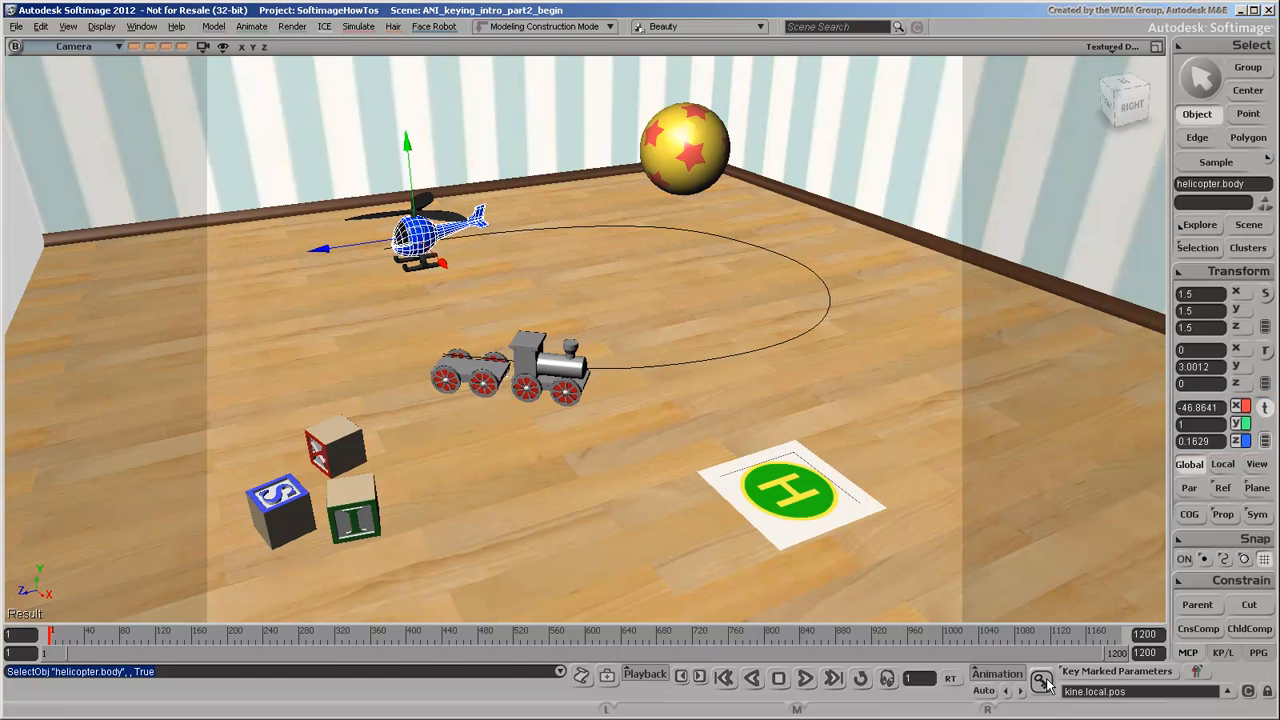
left_click(1042, 680)
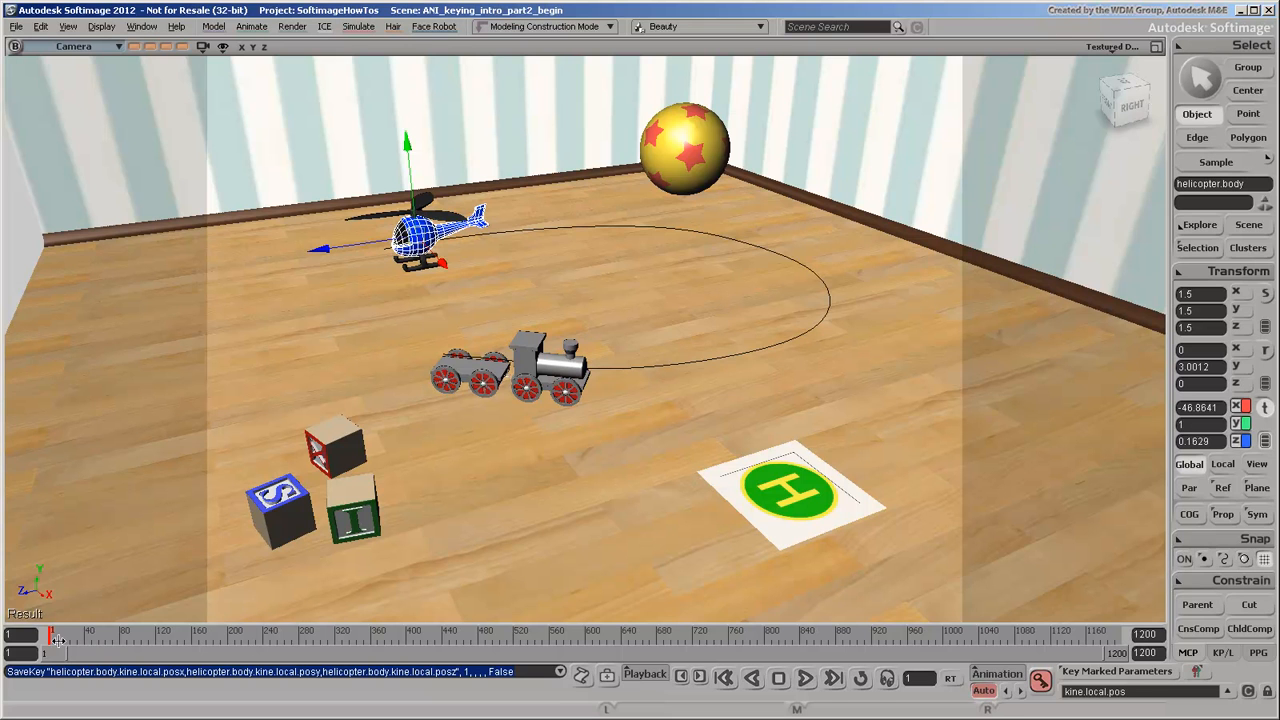
- Move the helicopter mid-room at frame 700, then over the landing pad at frame 1000, keying each
left_click_drag(56, 640, 336, 640)
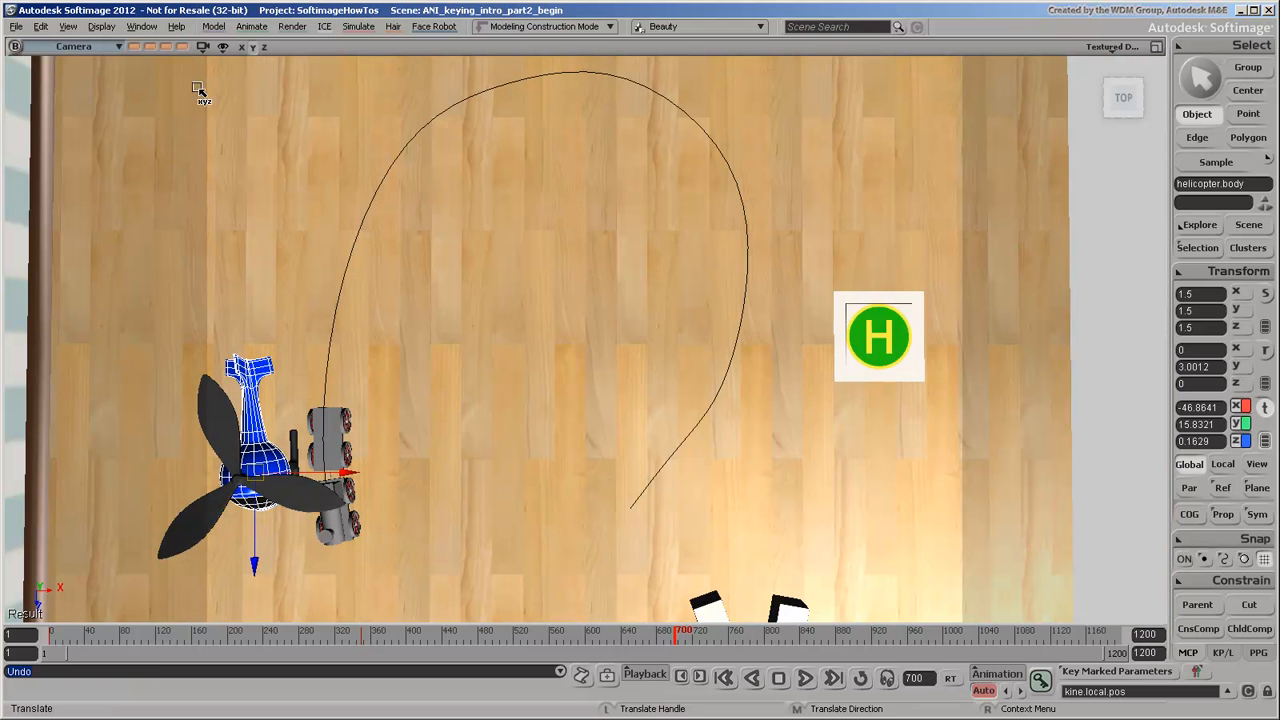
left_click_drag(260, 470, 376, 436)
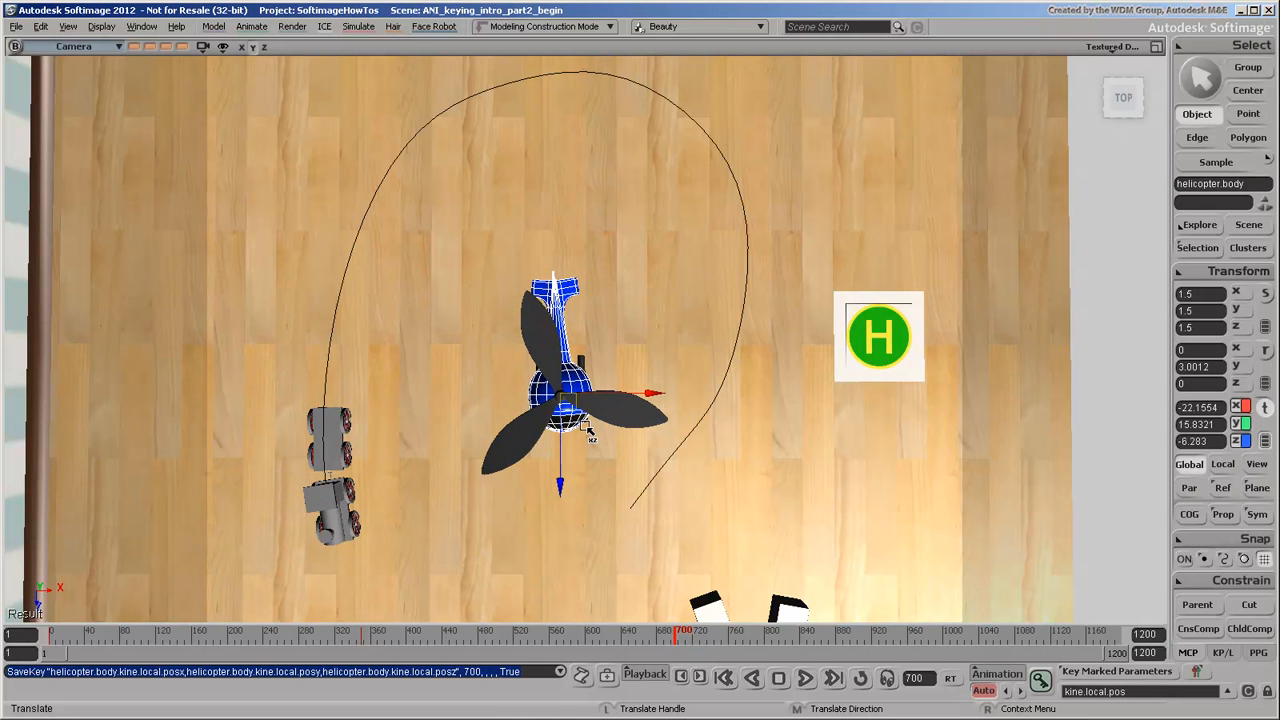
mouse_move(630, 436)
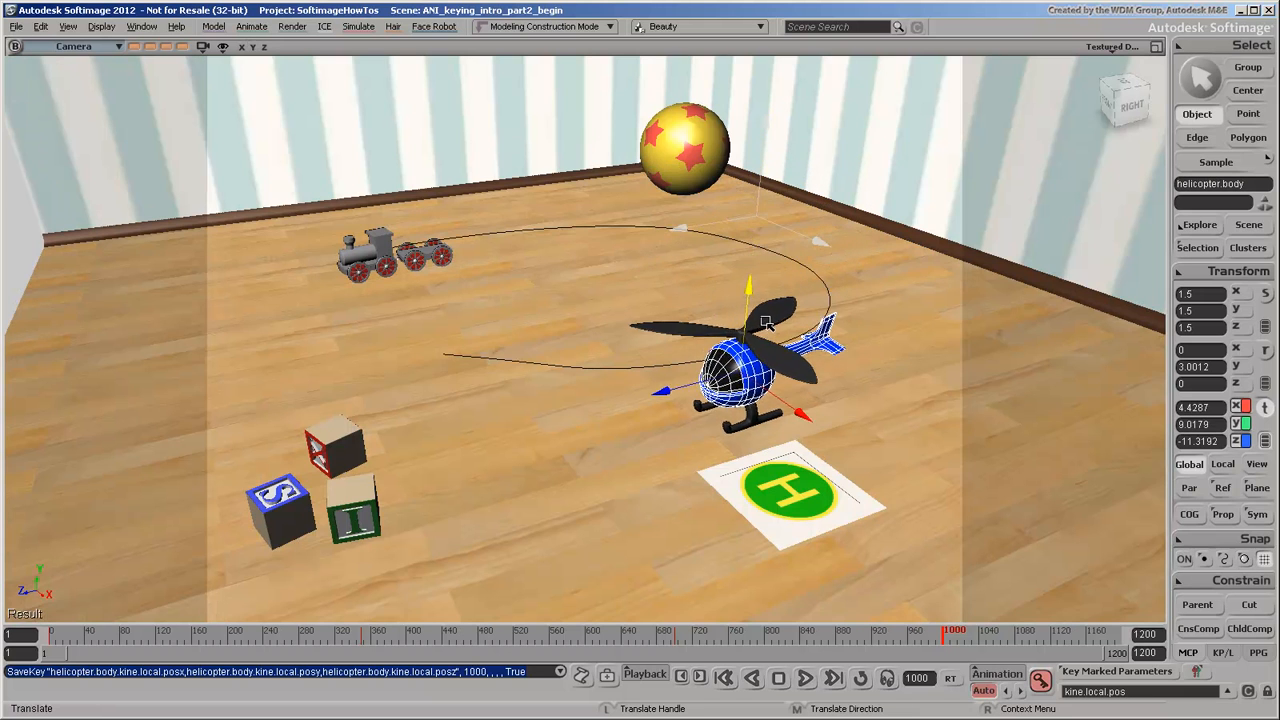
left_click_drag(764, 320, 810, 490)
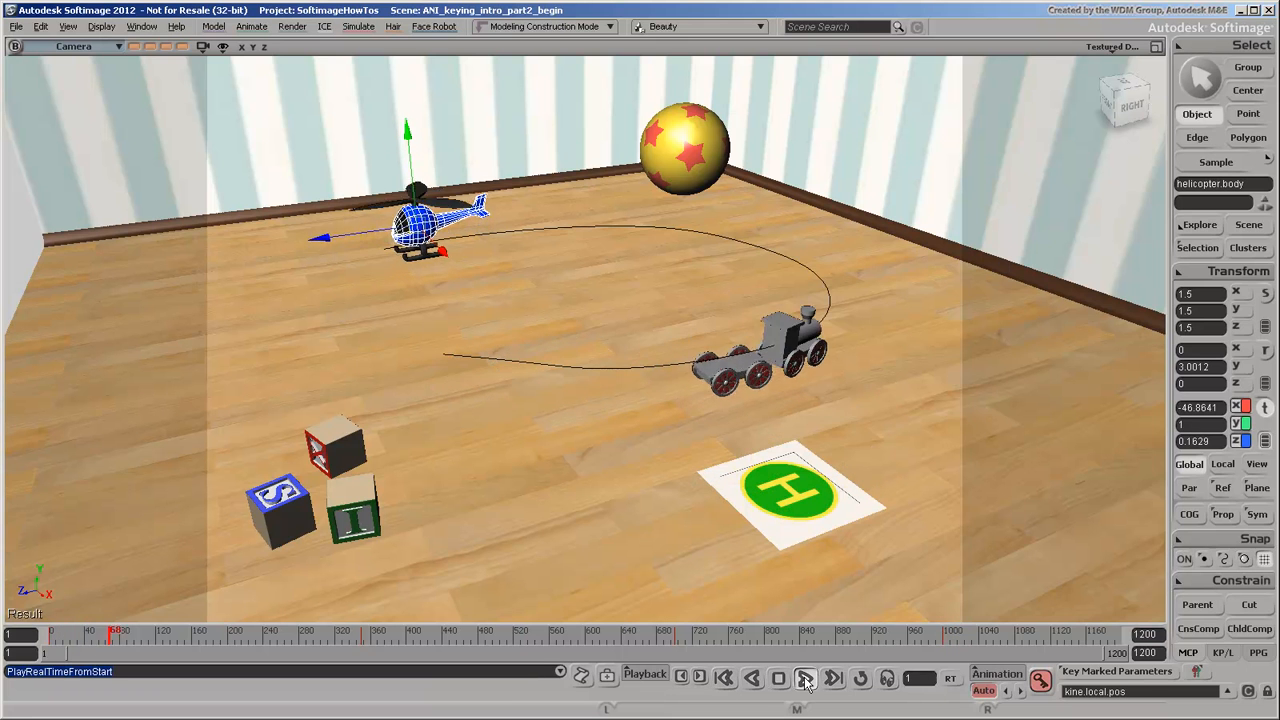
left_click(804, 678)
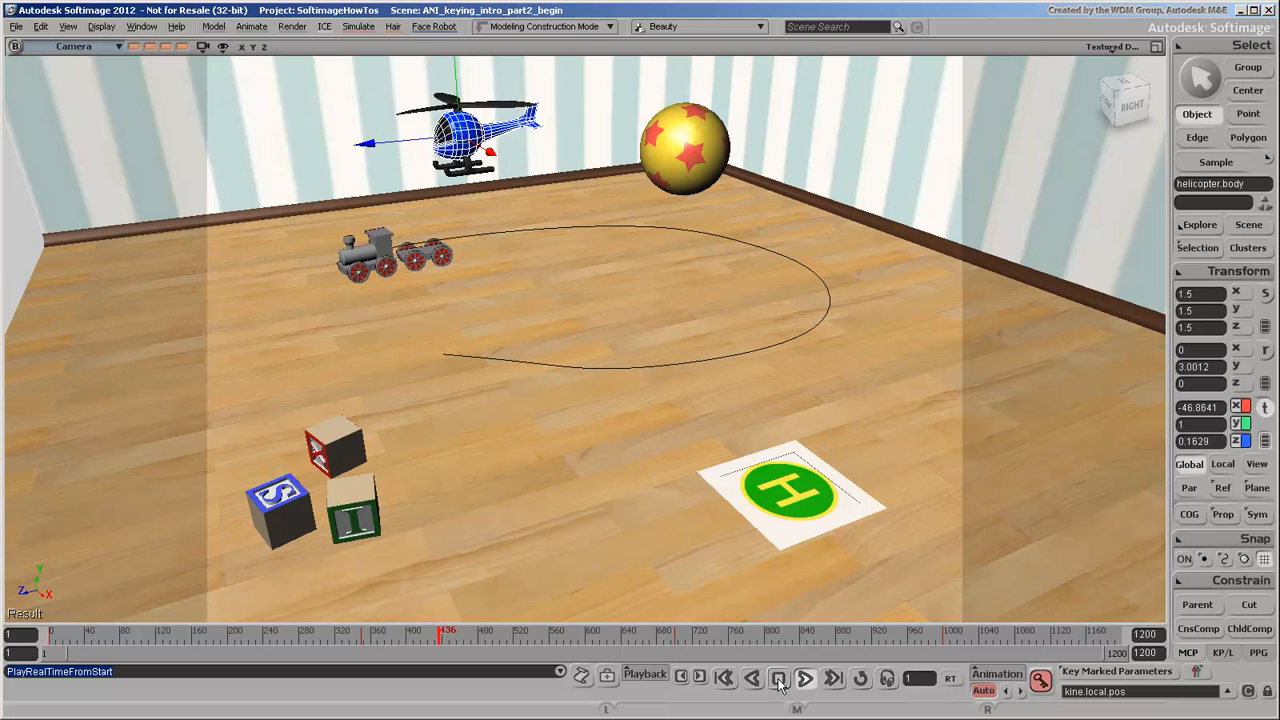
left_click(804, 676)
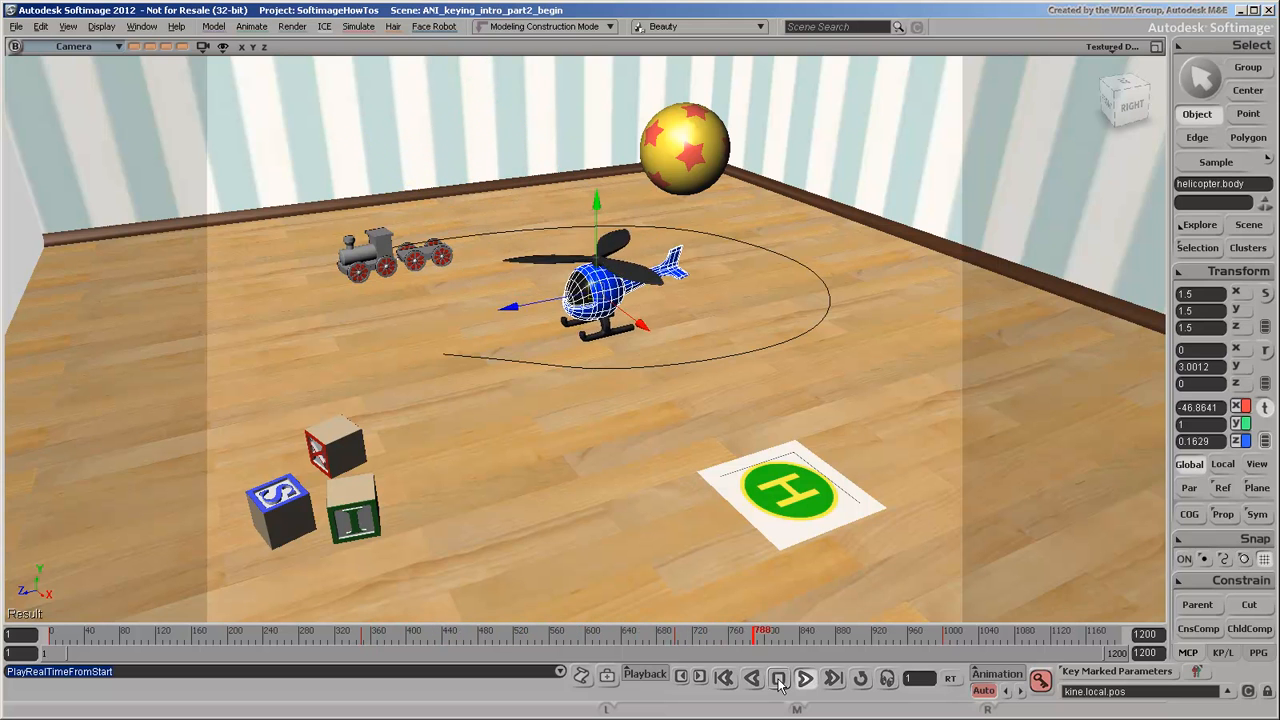
left_click(804, 678)
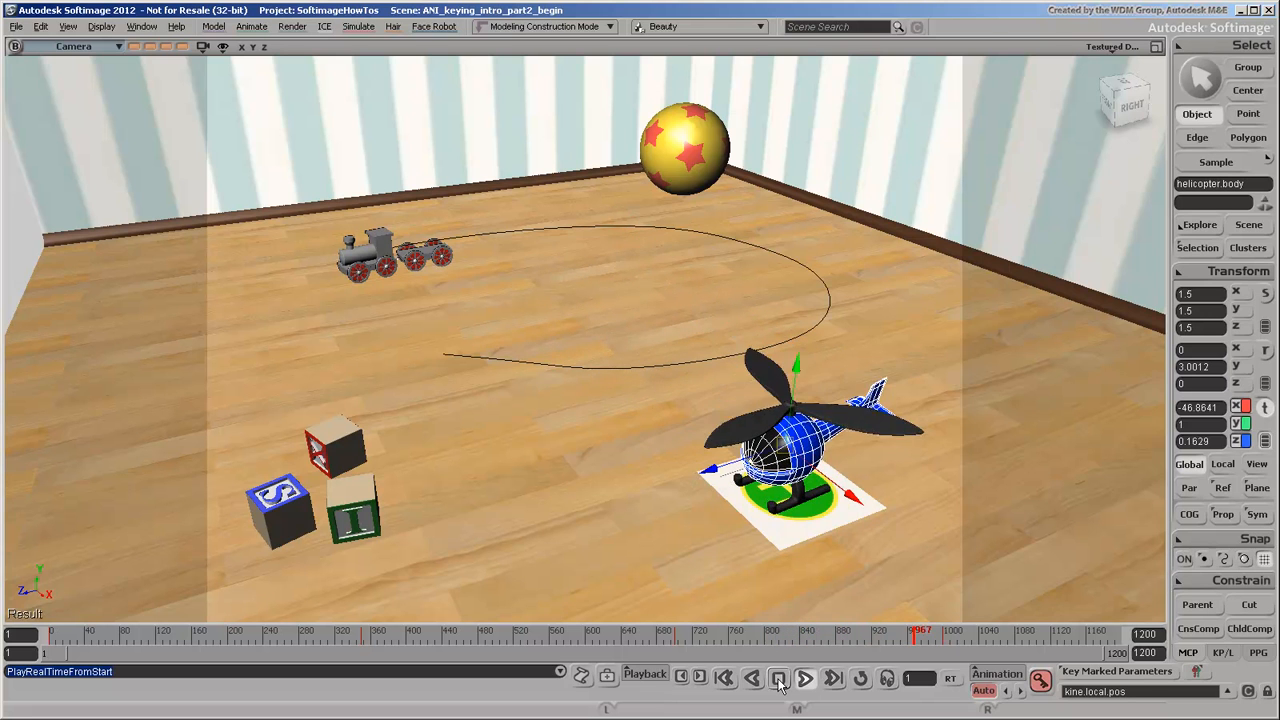
left_click(780, 678)
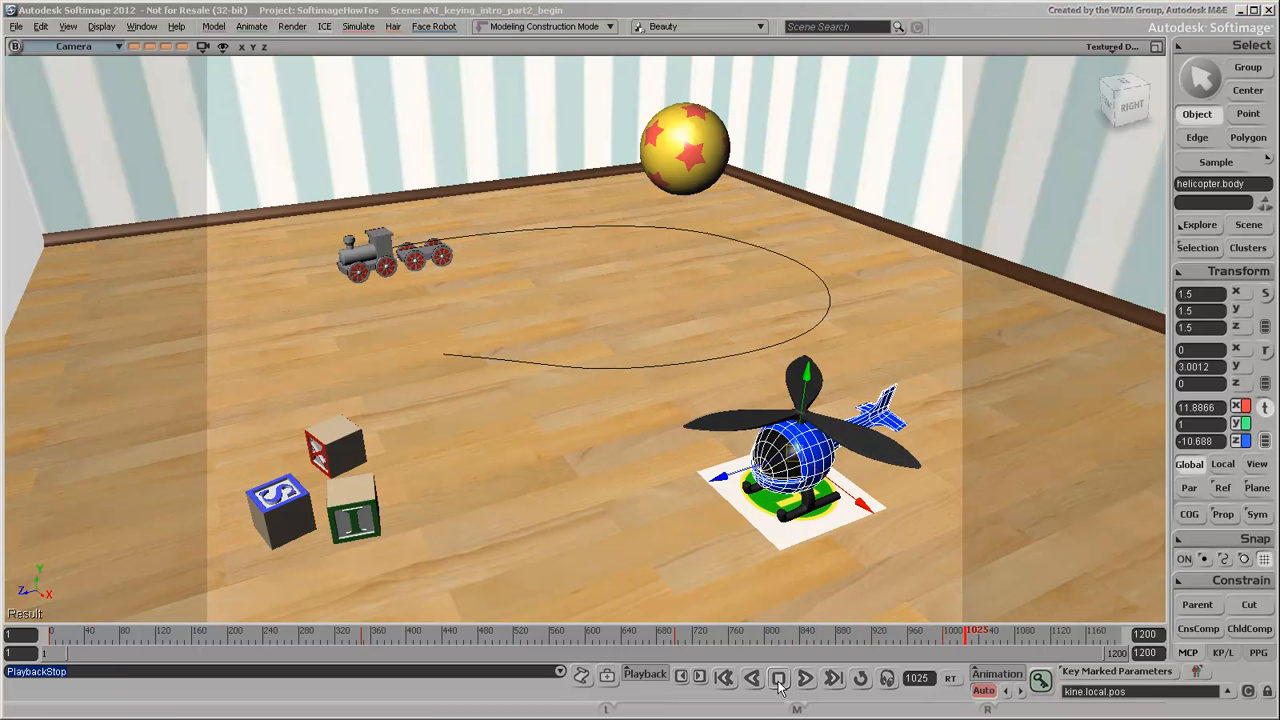
left_click(724, 678)
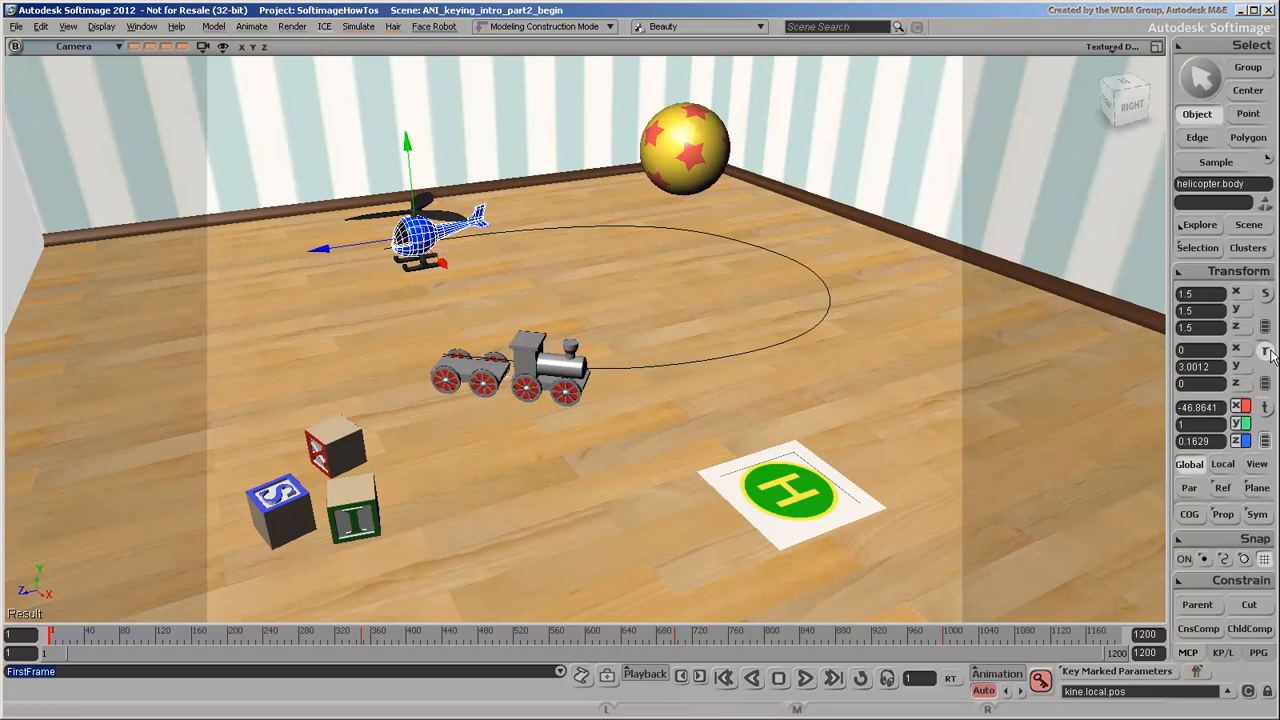
- Rotate the helicopter about 90 degrees on Y at frame 750 and key it
left_click(1264, 348)
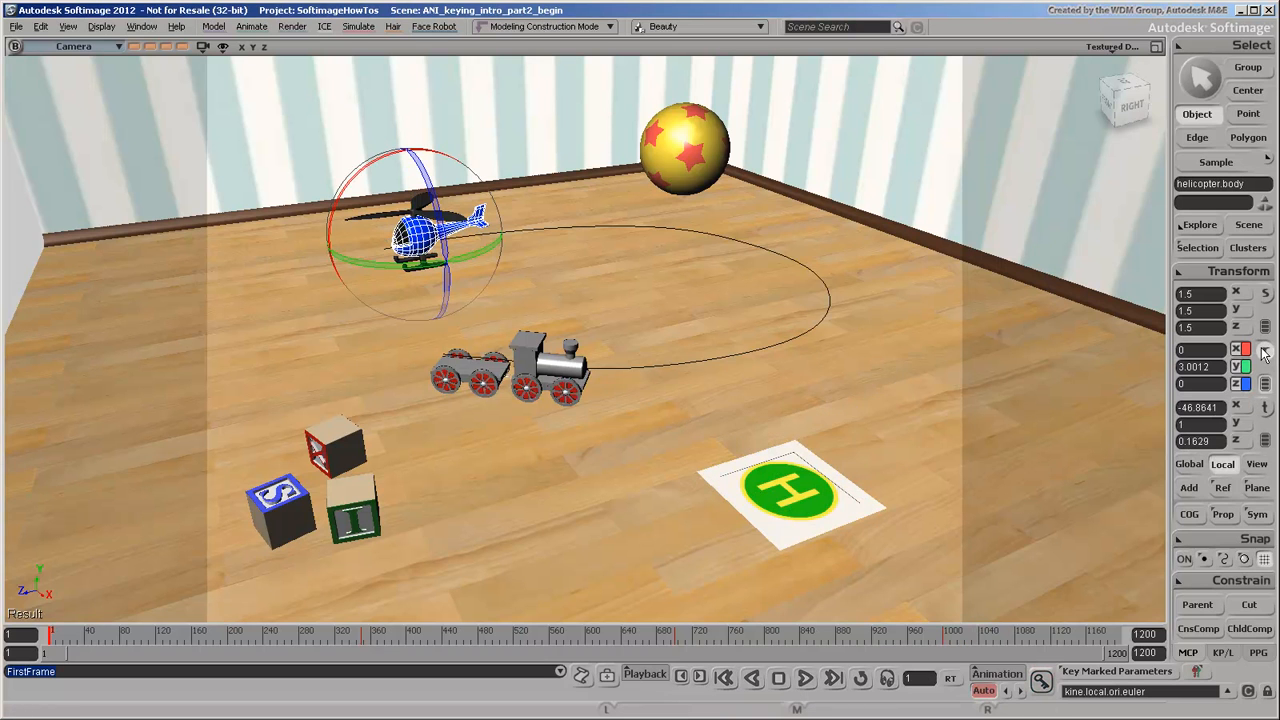
left_click(1040, 682)
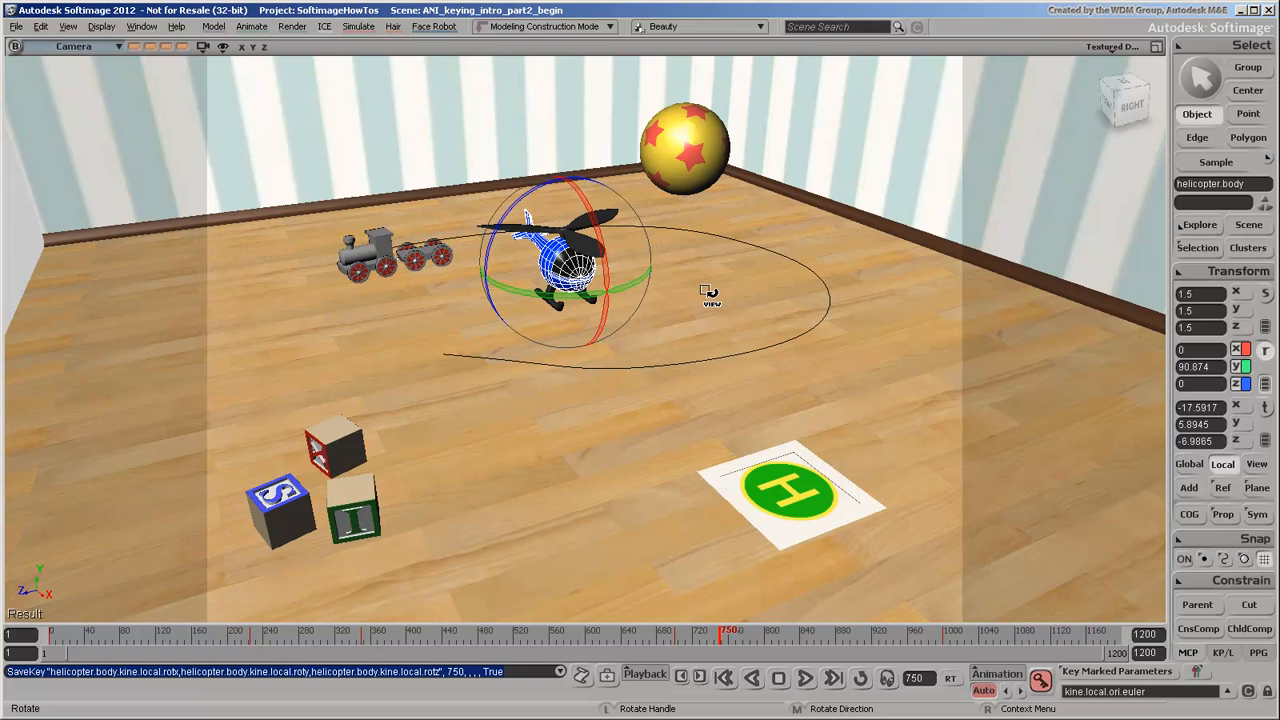
mouse_move(738, 318)
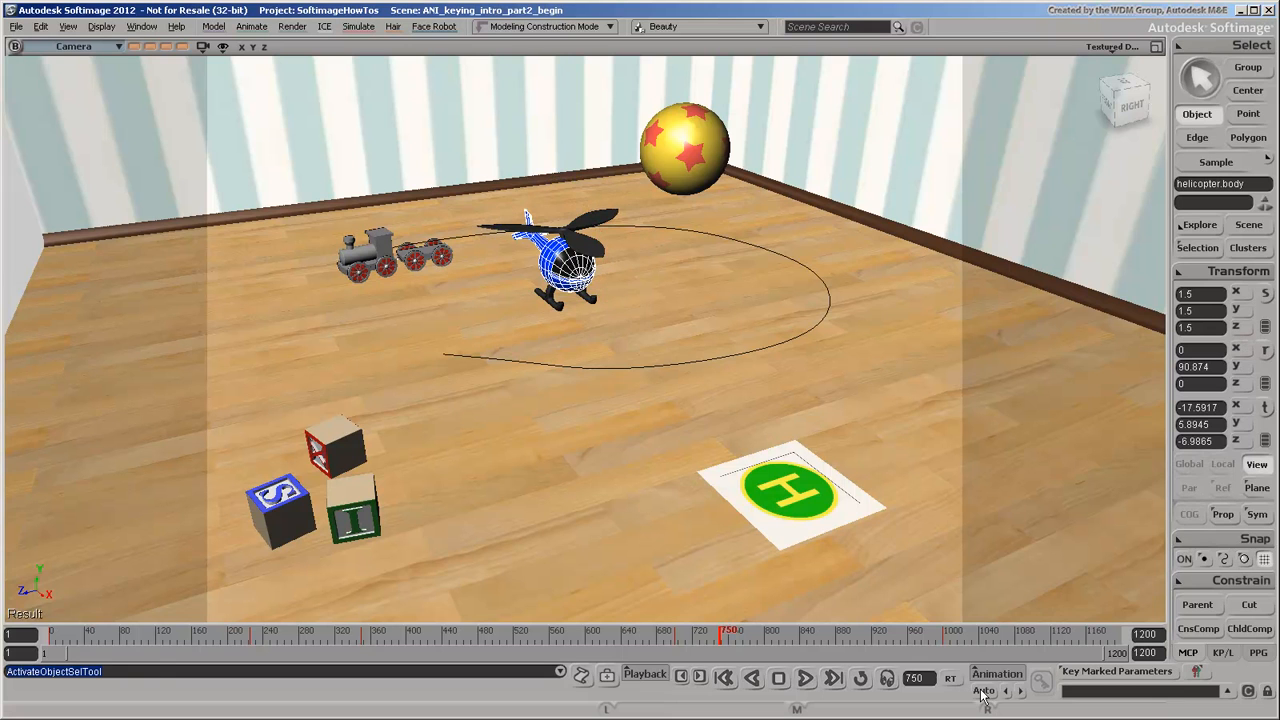
- Enable looped playback, preview the flight, stop, and return to the first frame
left_click(860, 678)
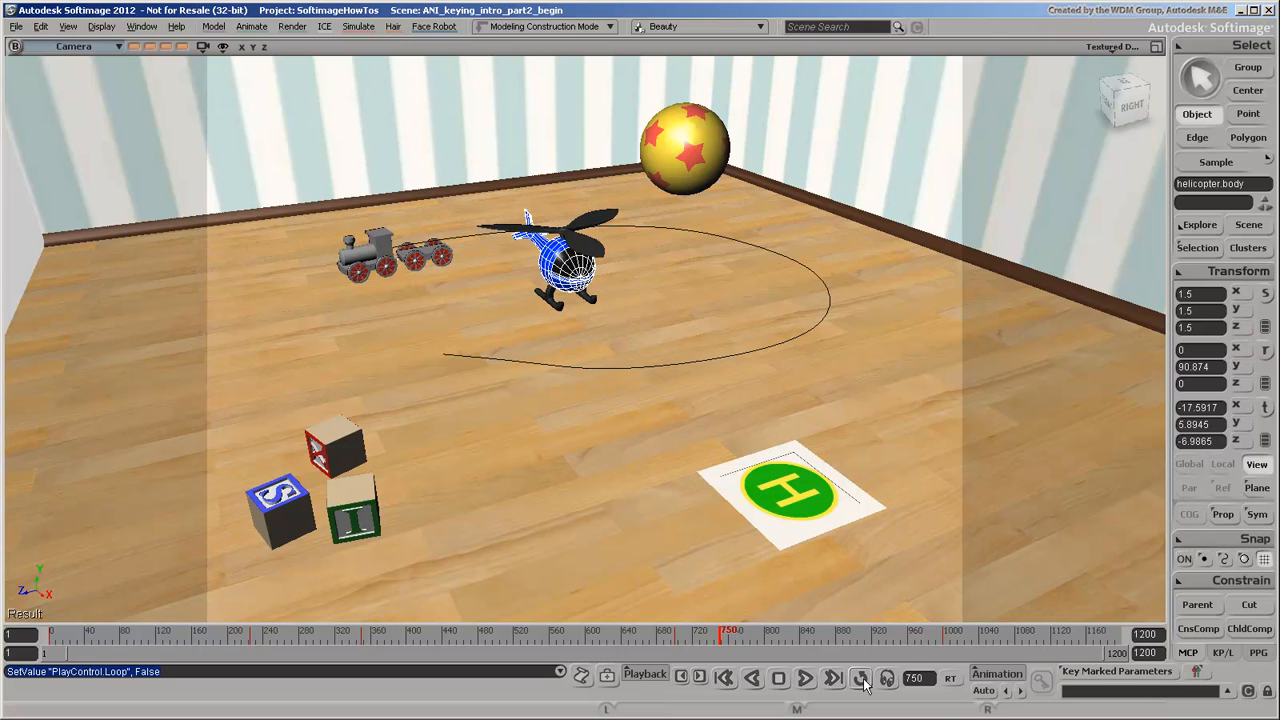
left_click(860, 678)
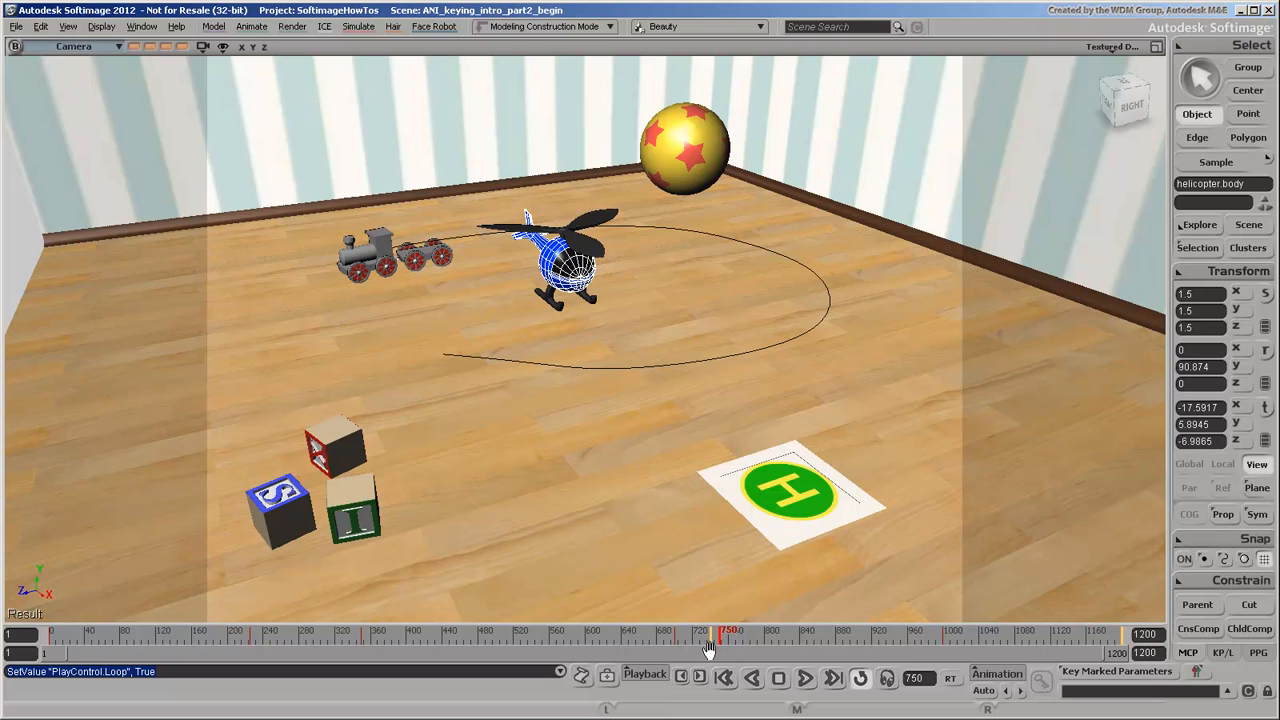
mouse_move(970, 652)
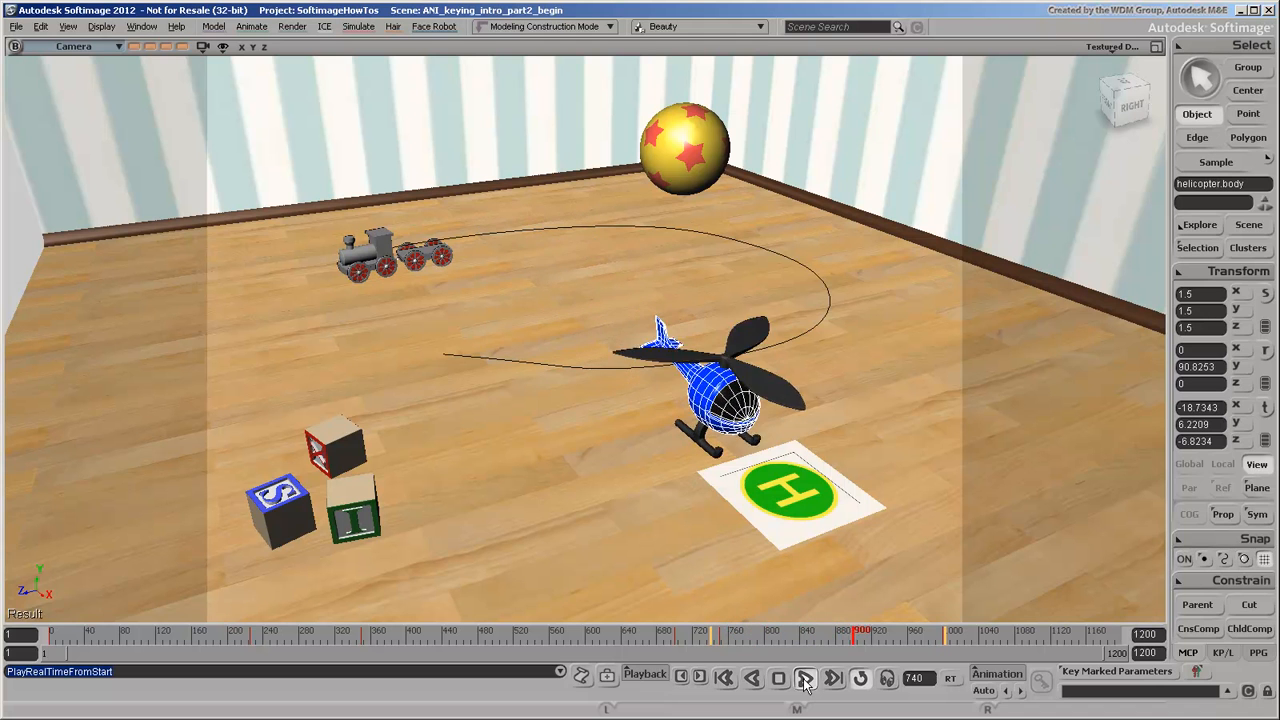
left_click(806, 676)
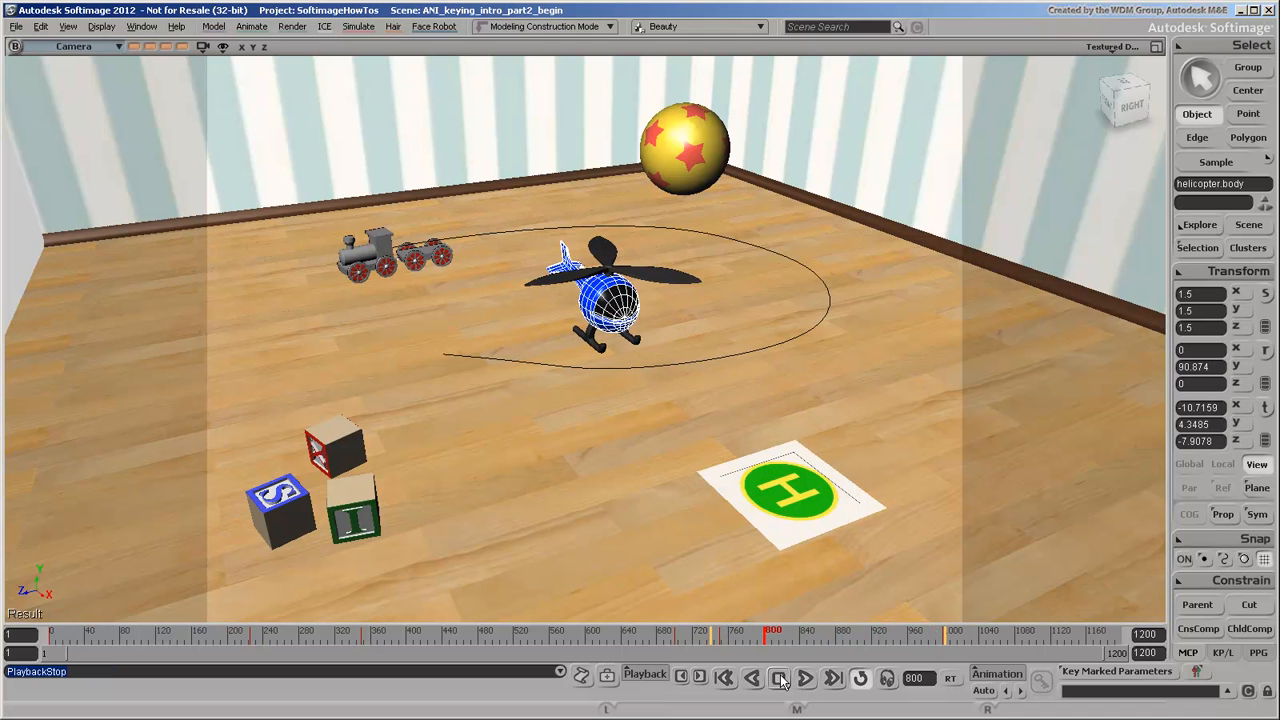
left_click(860, 678)
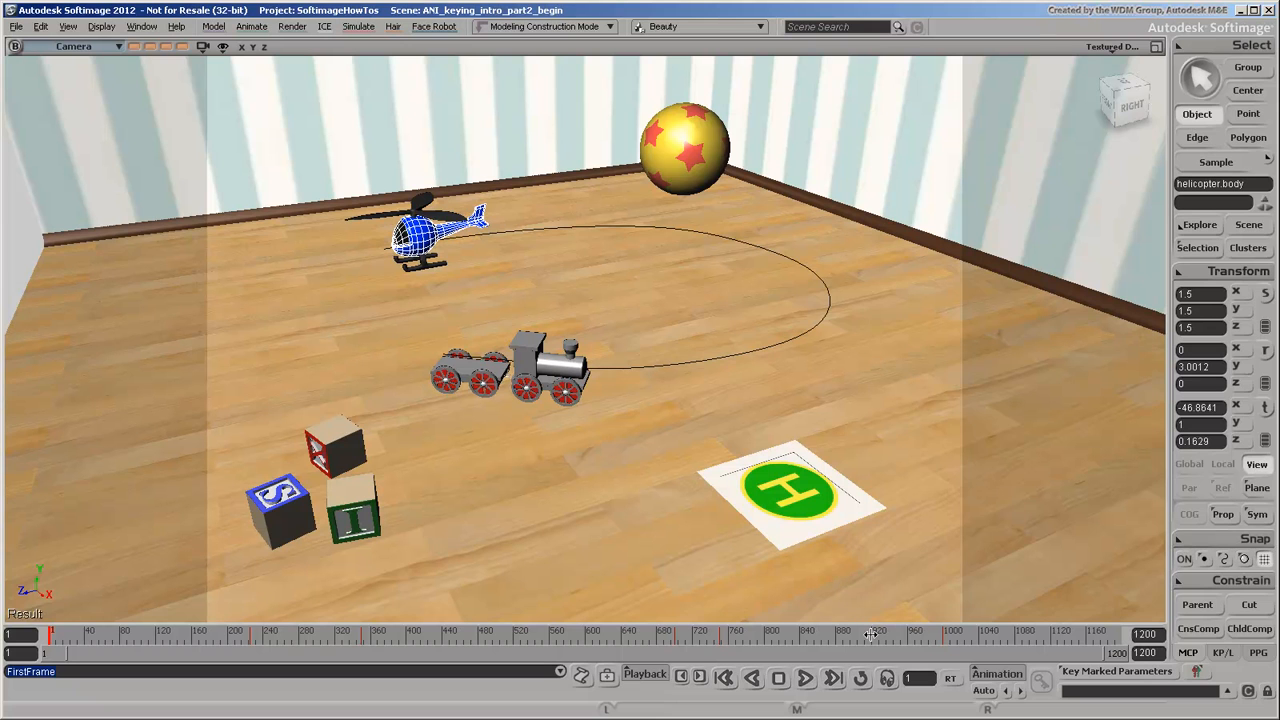
- Choose a Show Keys option from the timeline's right-click menu
right_click(870, 632)
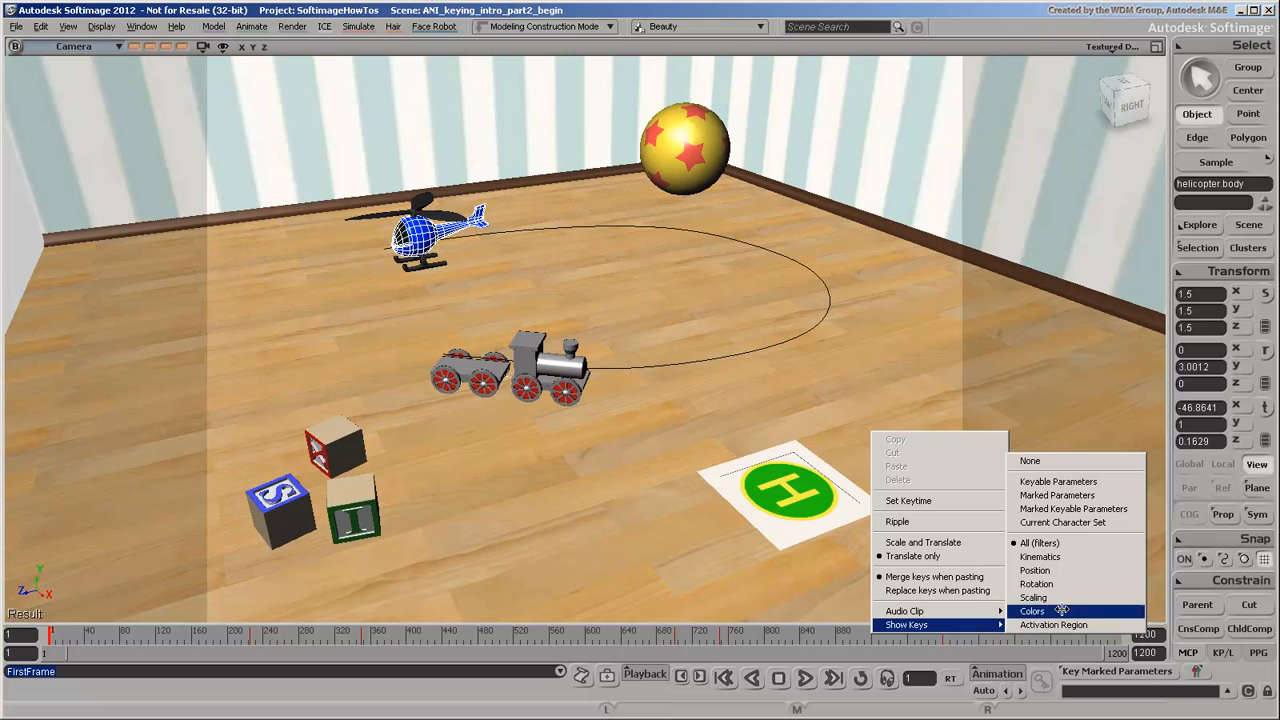
mouse_move(1052, 624)
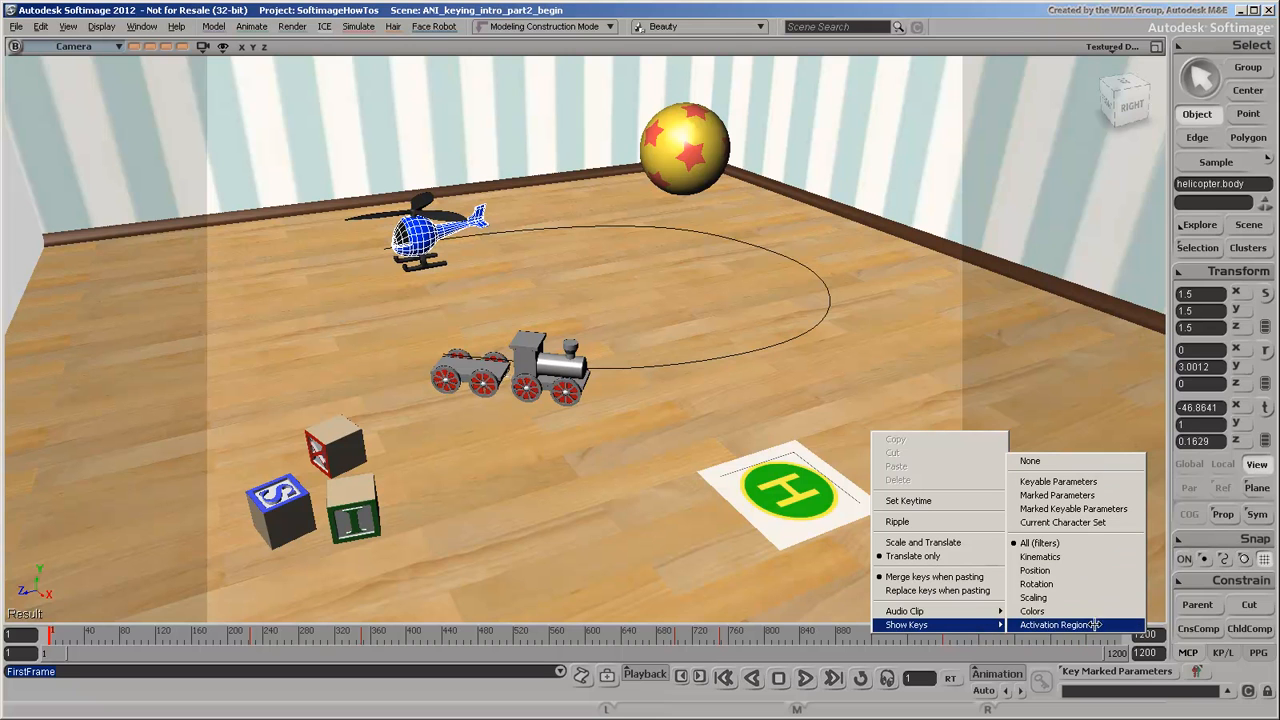
mouse_move(1040, 556)
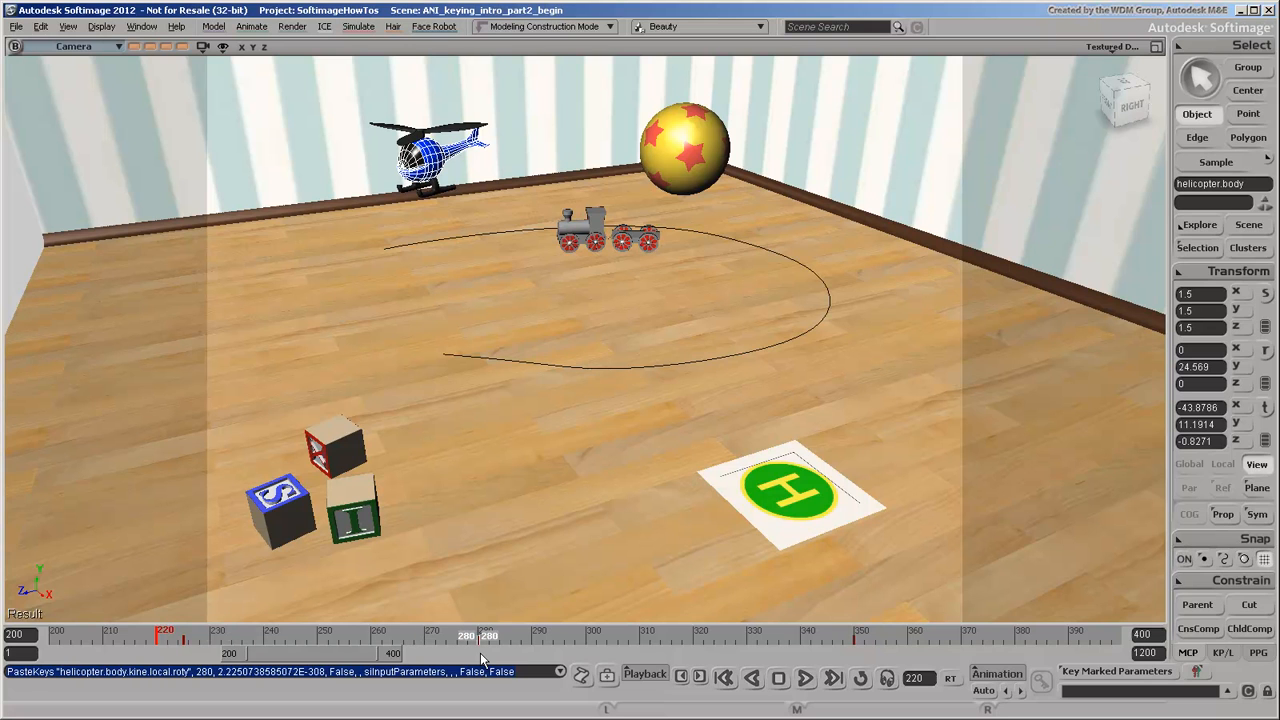
- Cut a helicopter key and paste it at a later frame, then delete another key
right_click(480, 636)
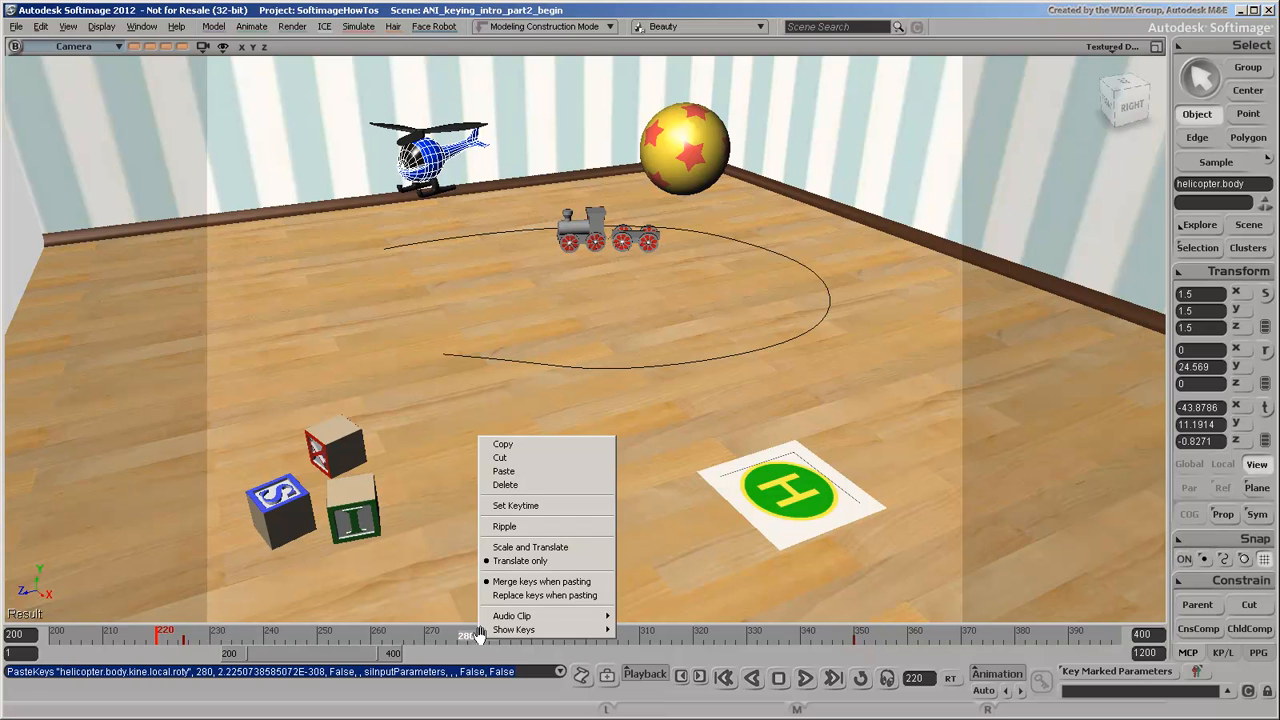
mouse_move(520, 456)
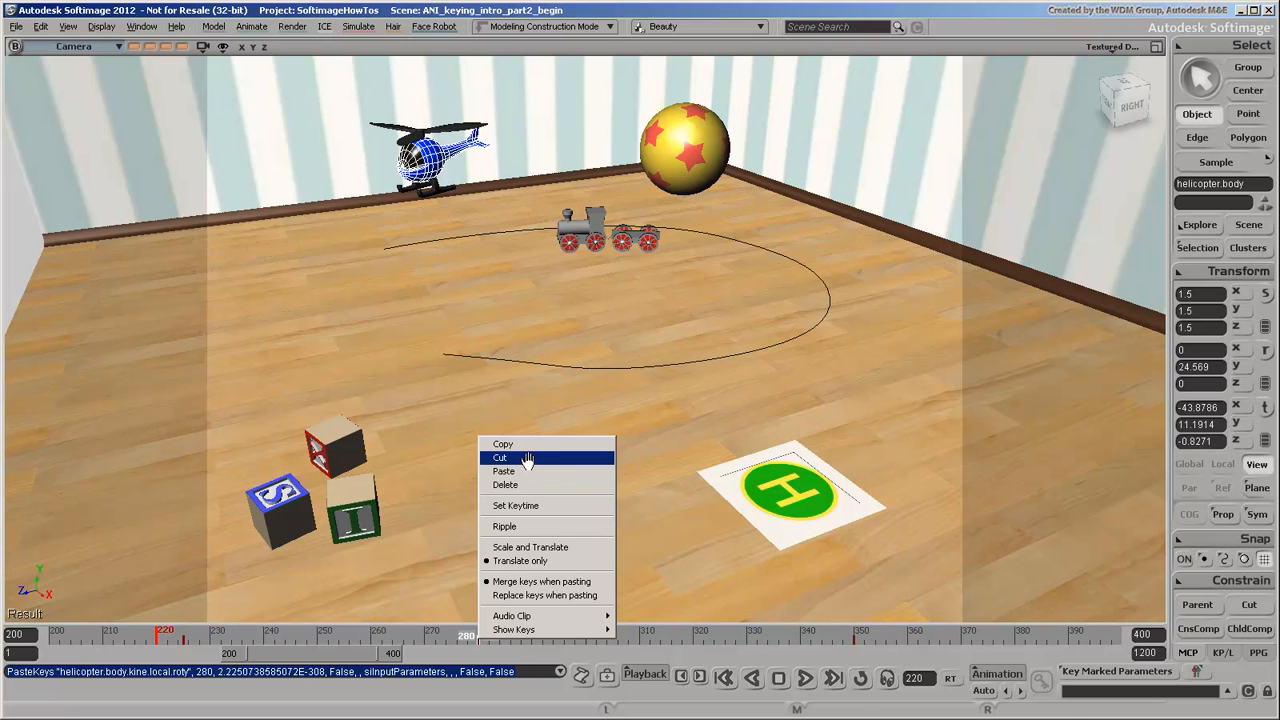
left_click(500, 456)
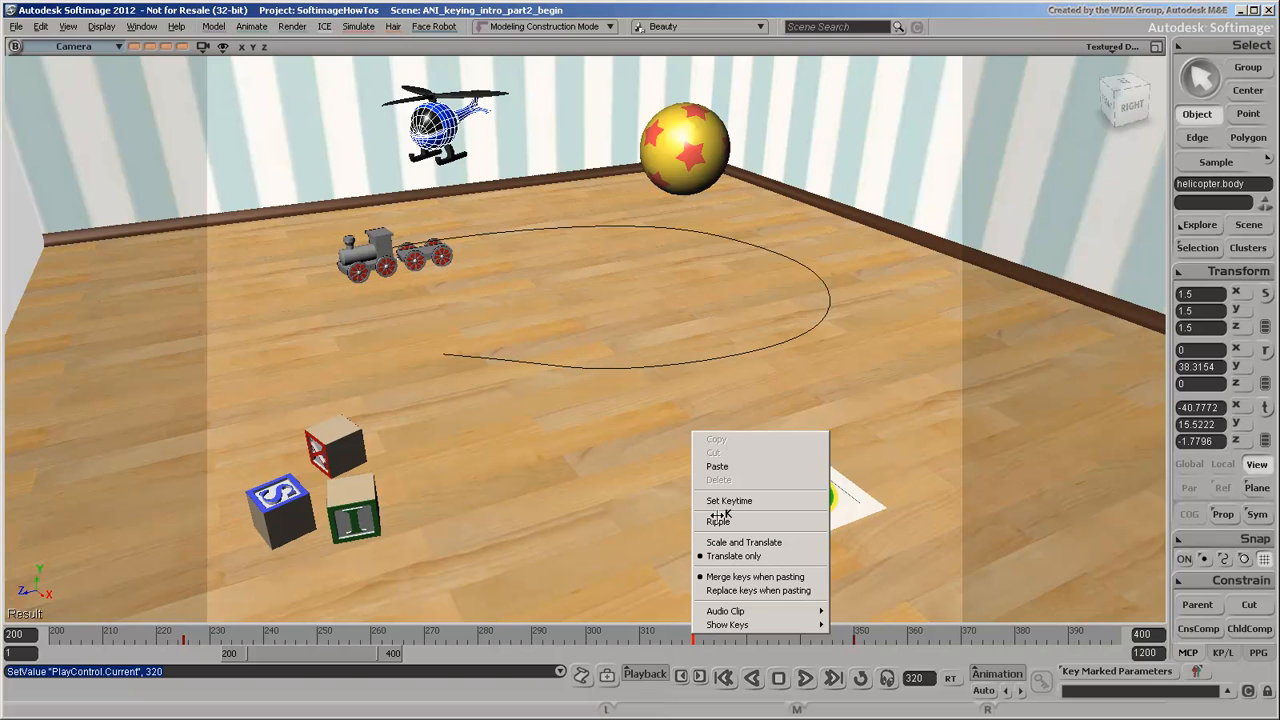
left_click(716, 466)
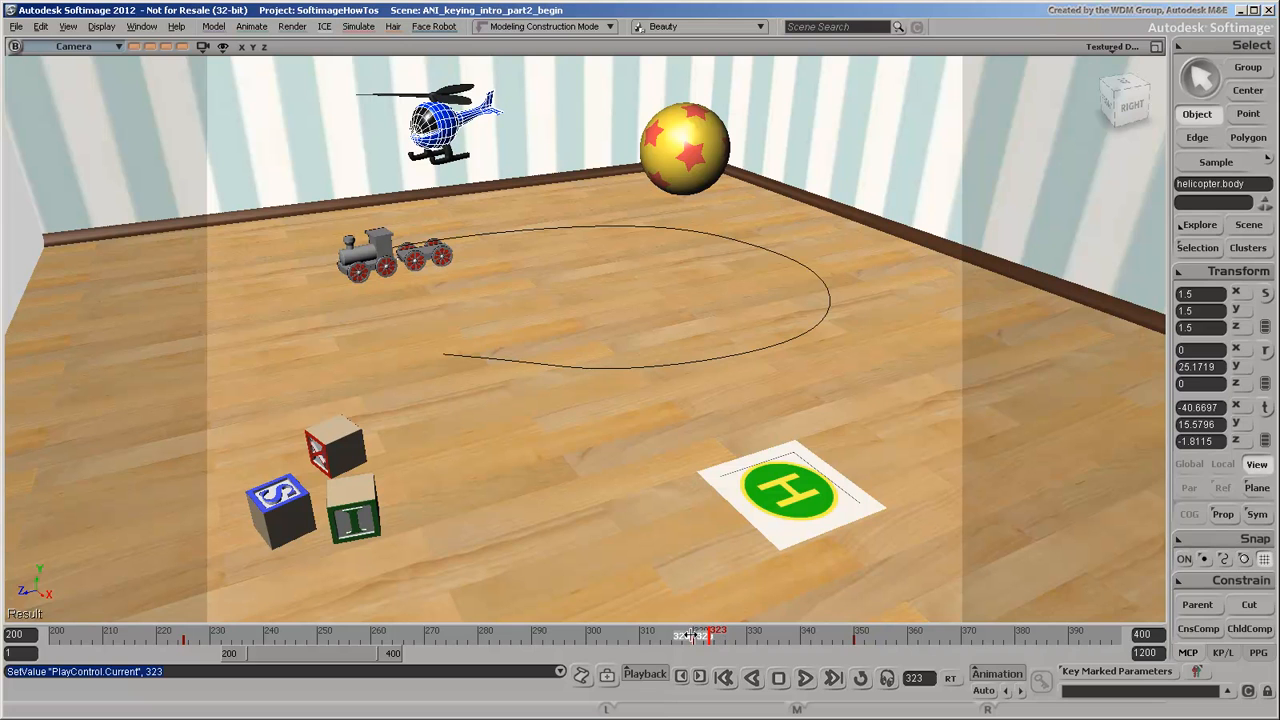
right_click(692, 636)
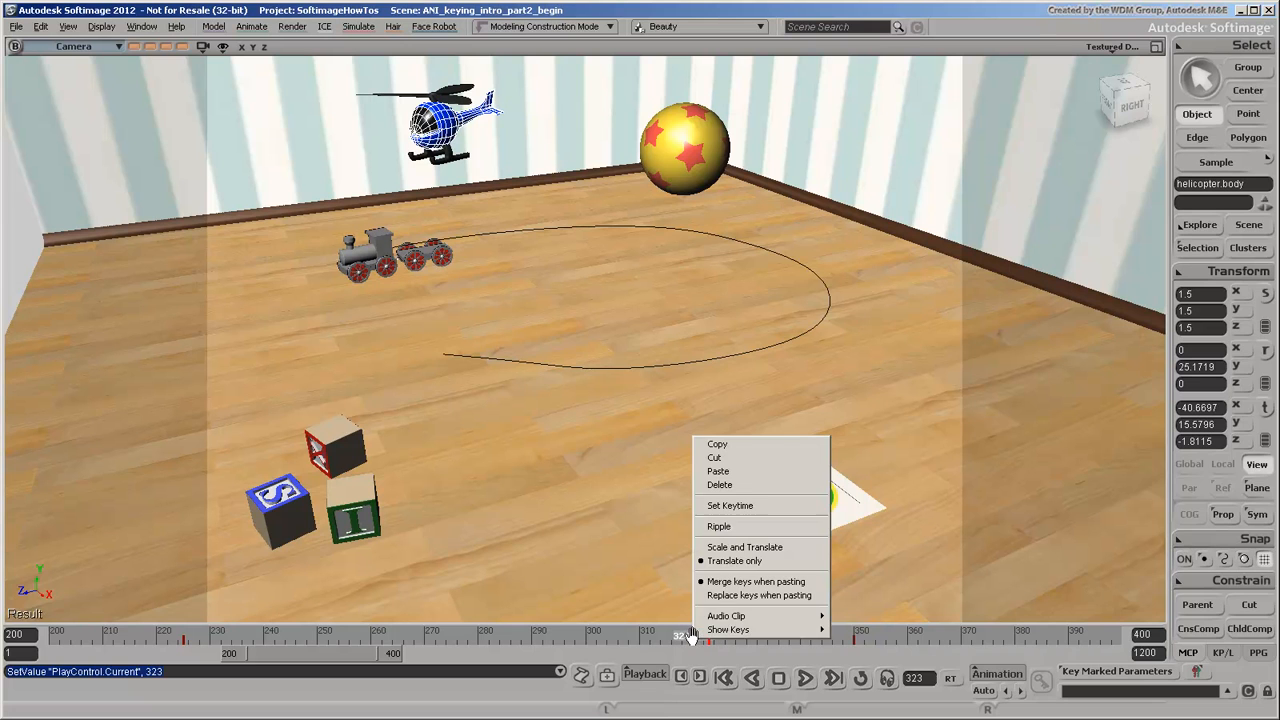
mouse_move(730, 486)
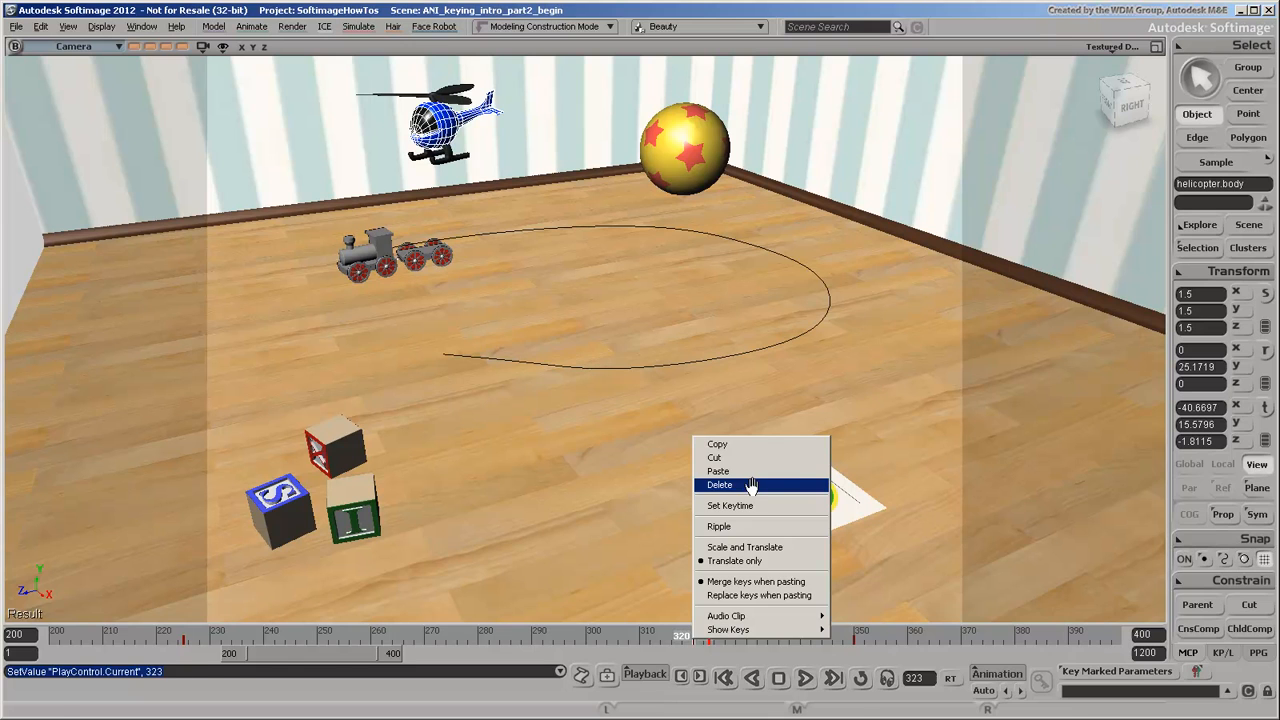
left_click(720, 486)
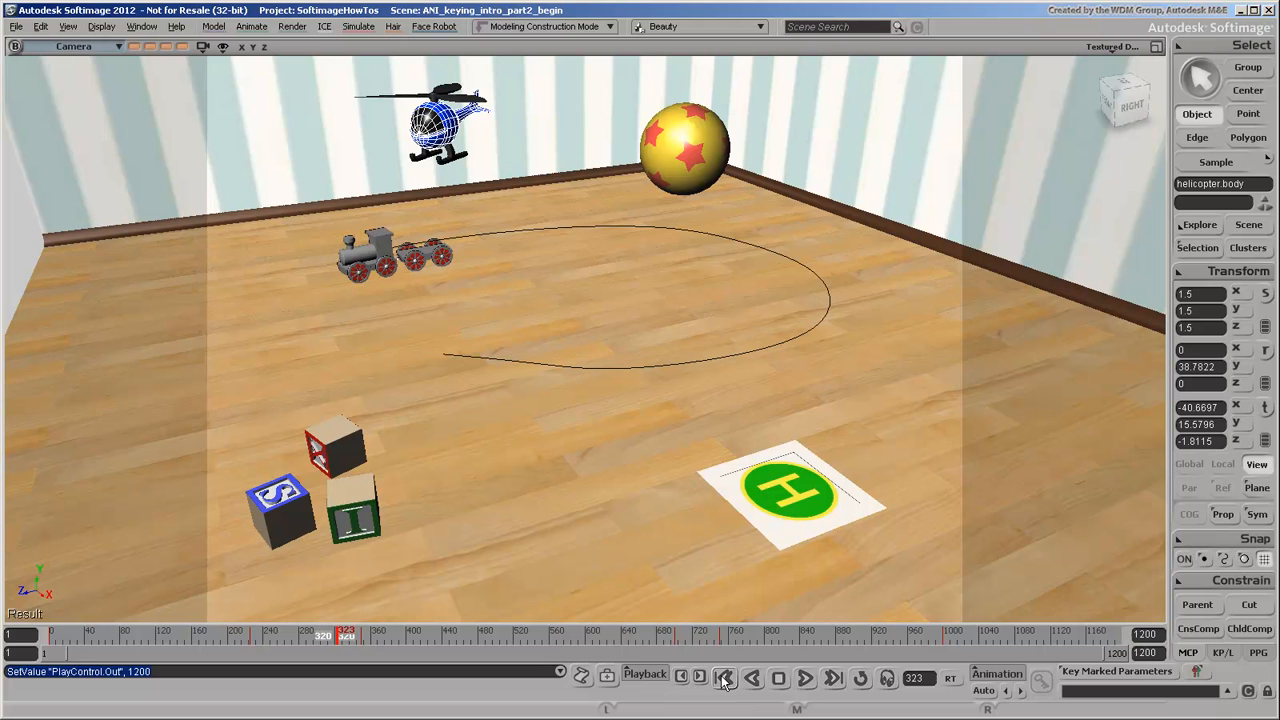
- Play the retimed flight from frame 1 until the helicopter lands, then return to the start
left_click(724, 678)
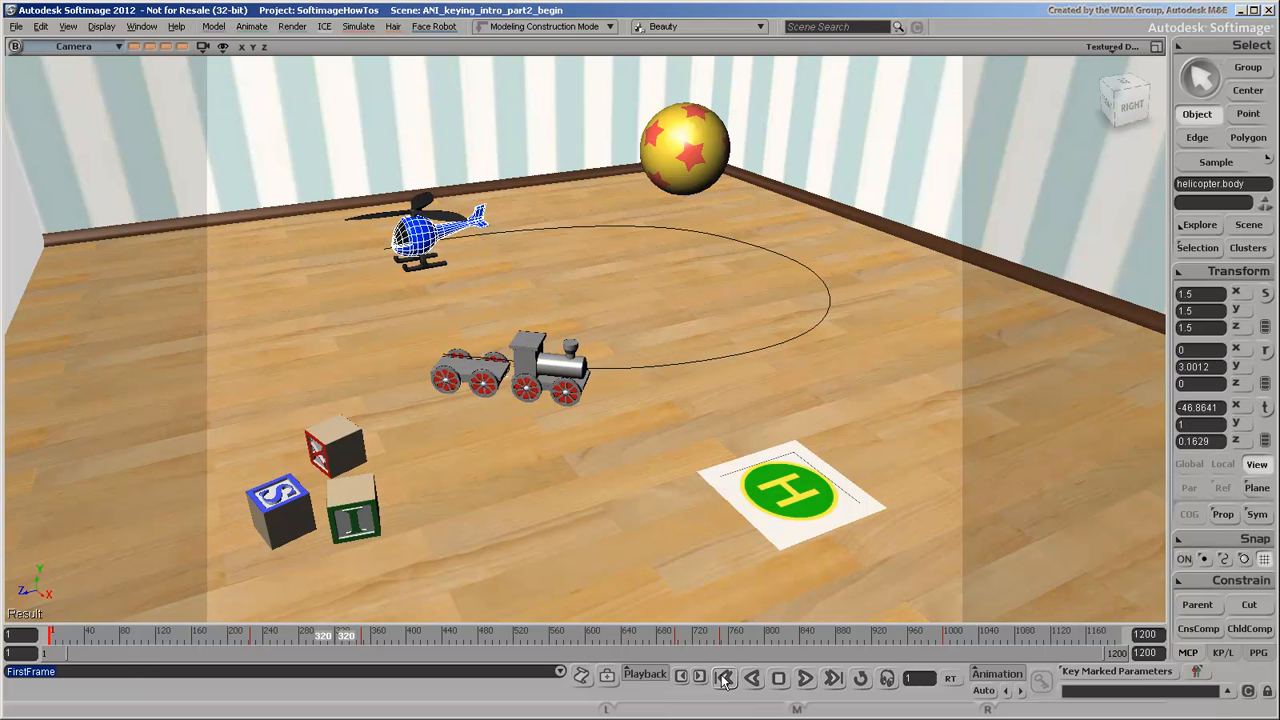
left_click(804, 678)
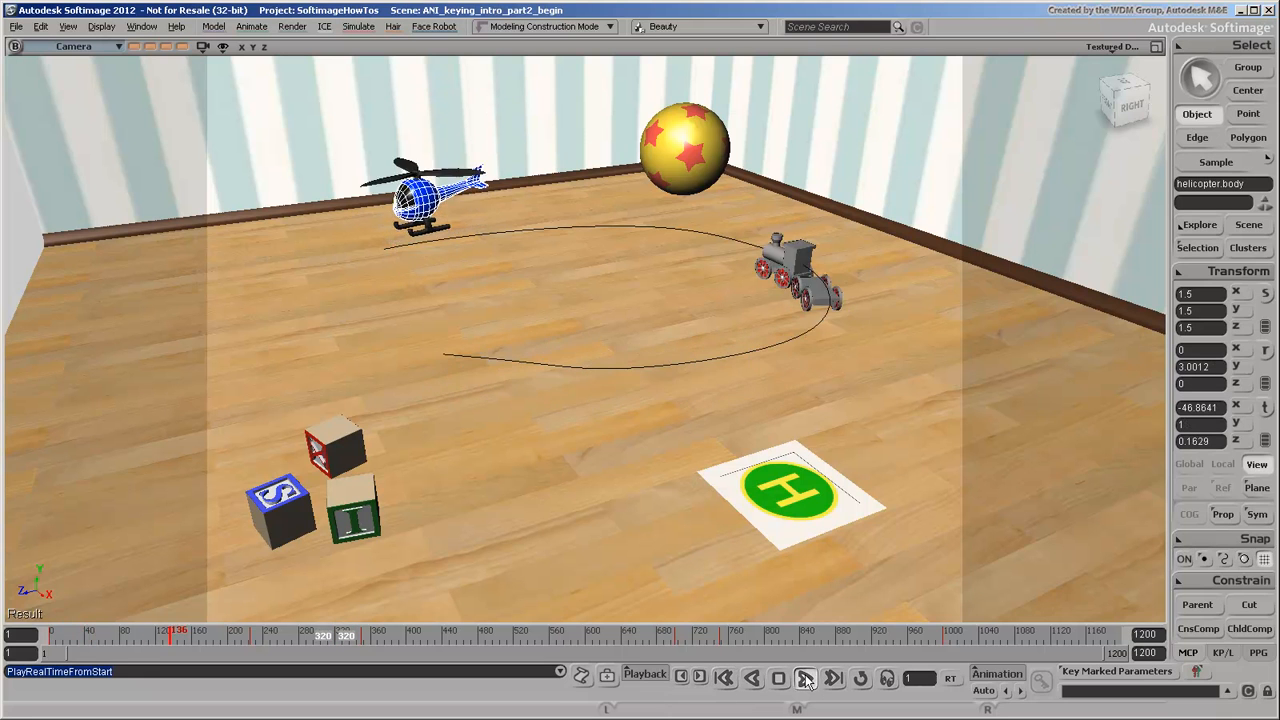
left_click(804, 678)
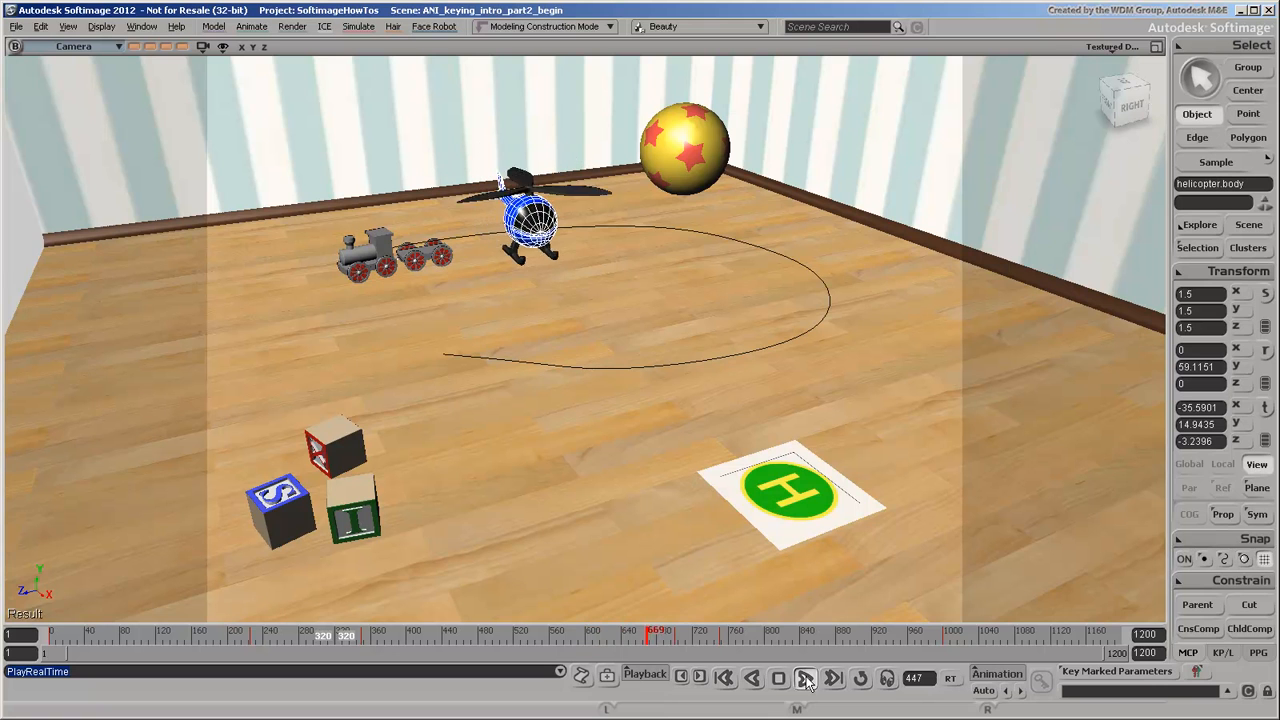
left_click(804, 678)
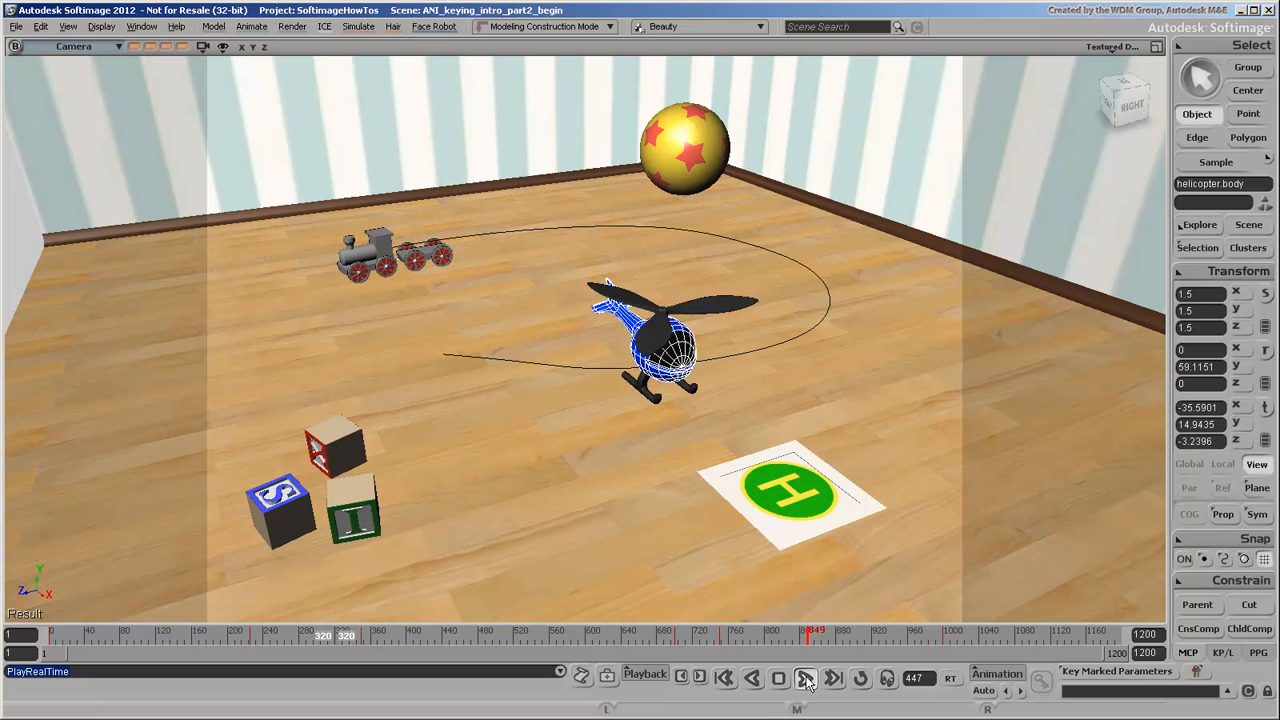
left_click(780, 678)
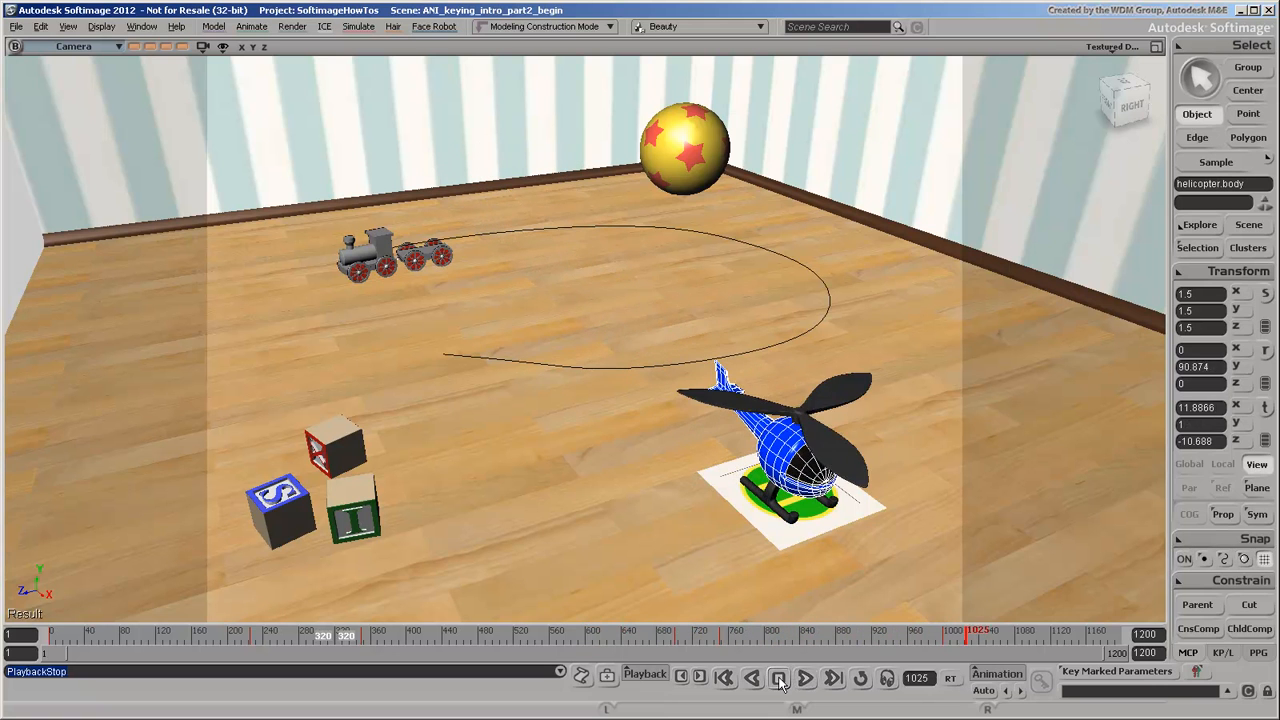
left_click(724, 678)
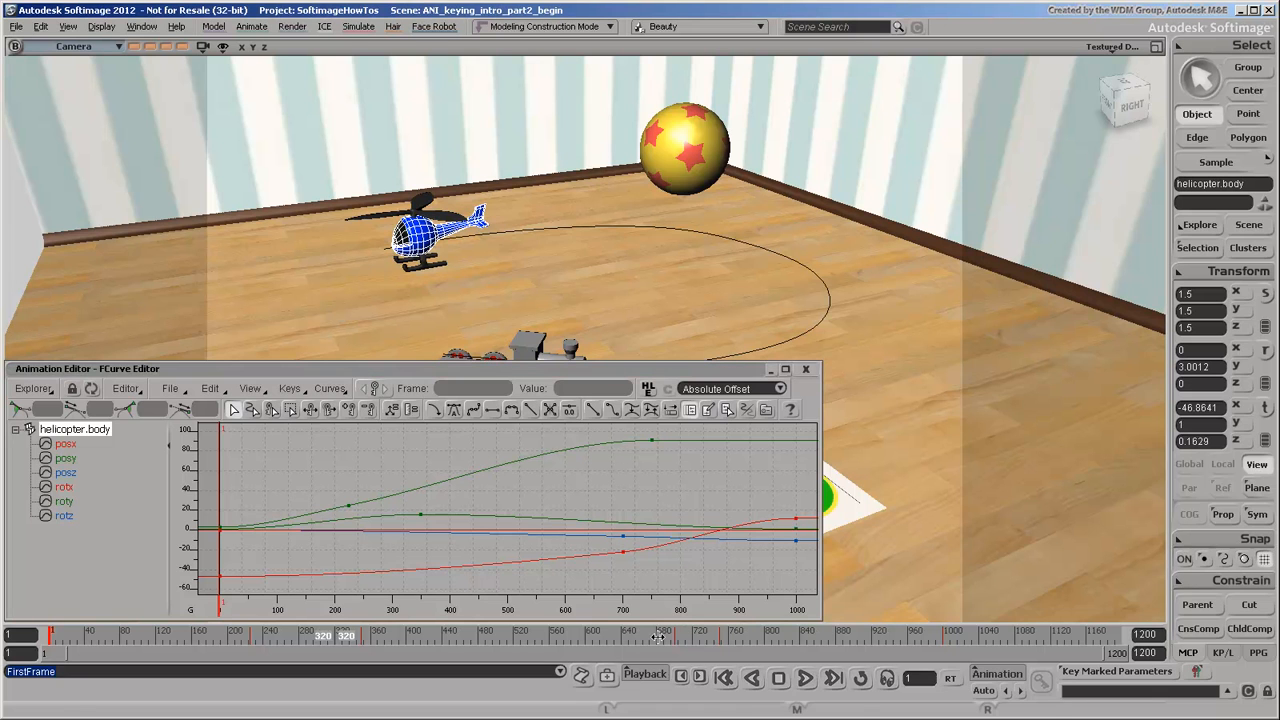
- Isolate the helicopter's posy curve in the FCurve Editor and frame it in the graph
left_click(64, 444)
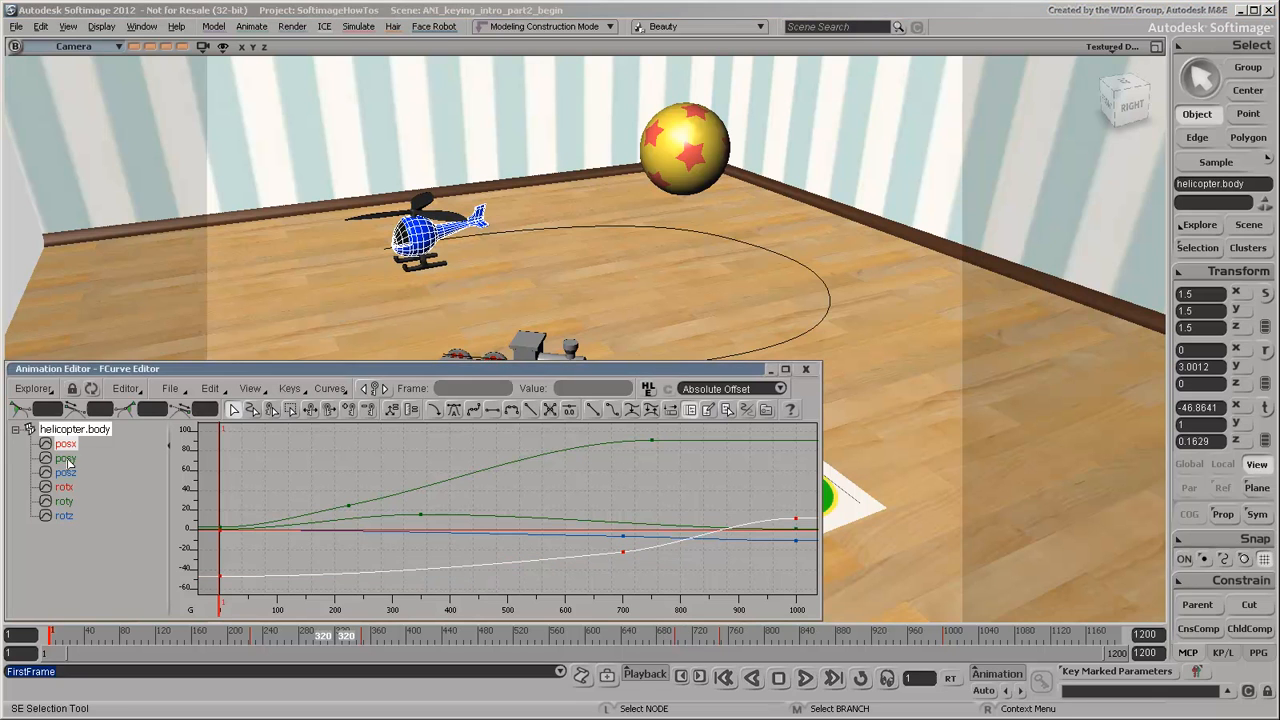
left_click(64, 488)
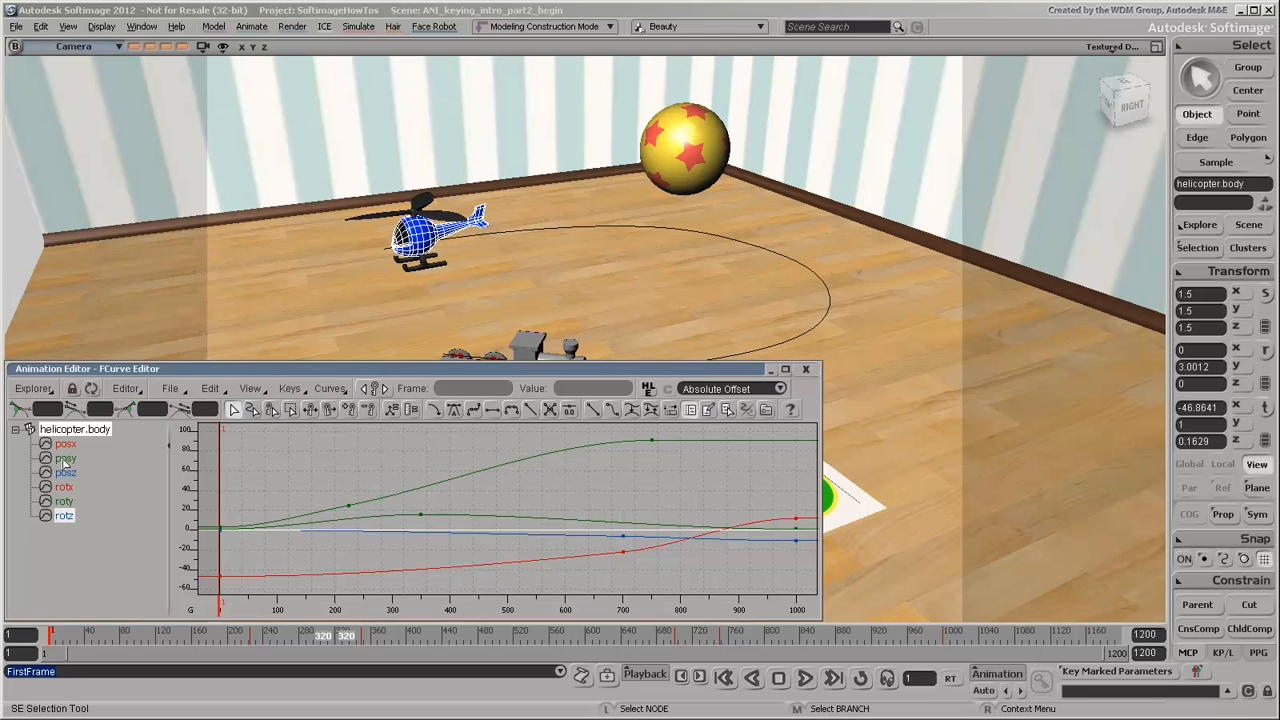
left_click(66, 458)
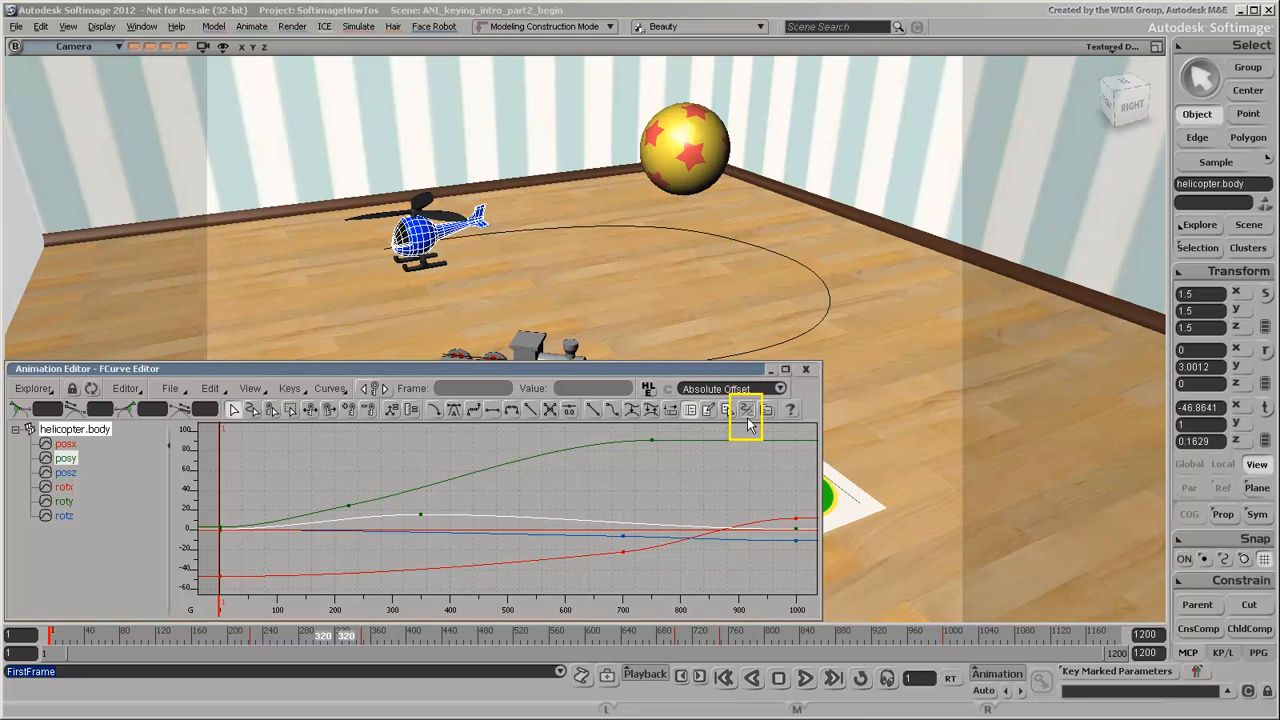
left_click(744, 410)
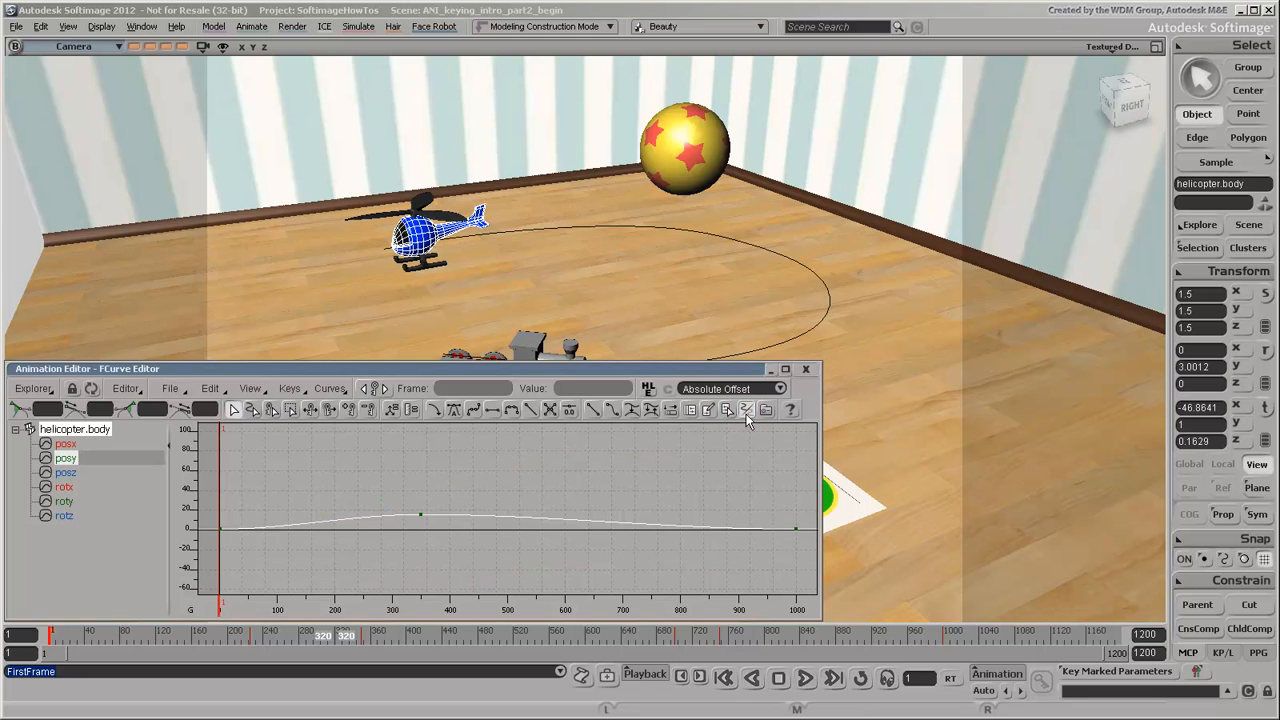
left_click(66, 458)
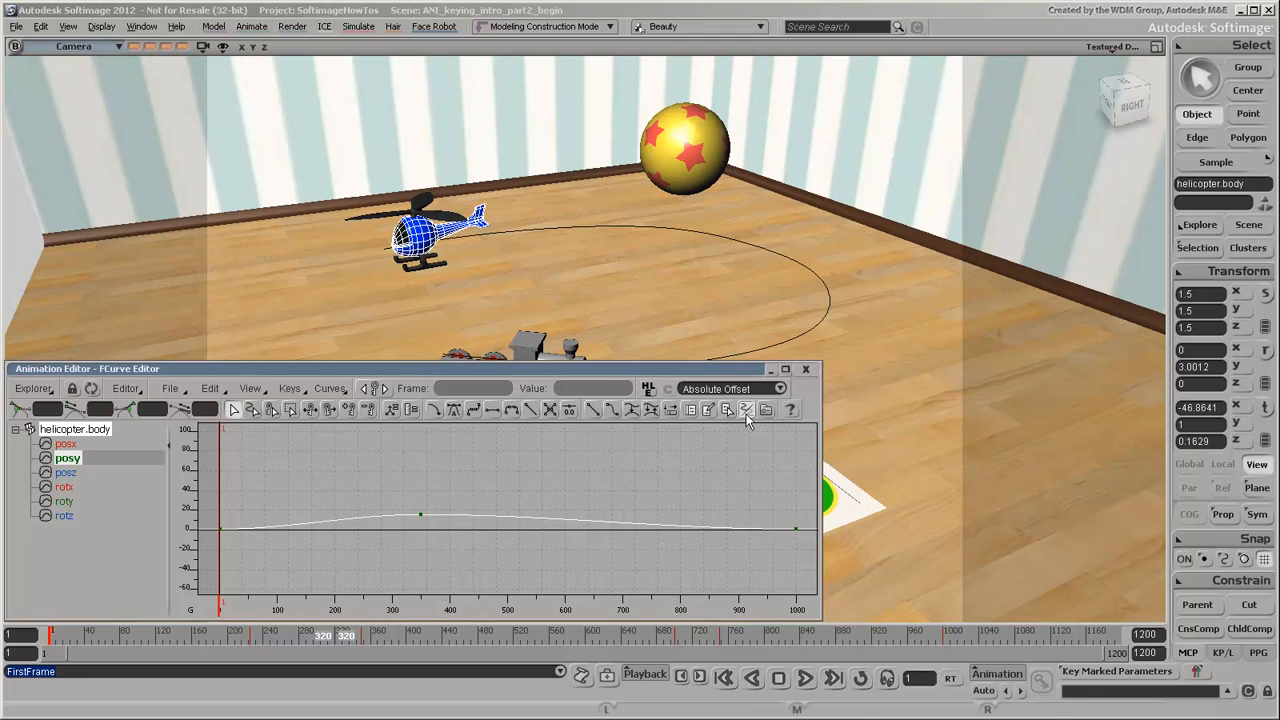
mouse_move(720, 468)
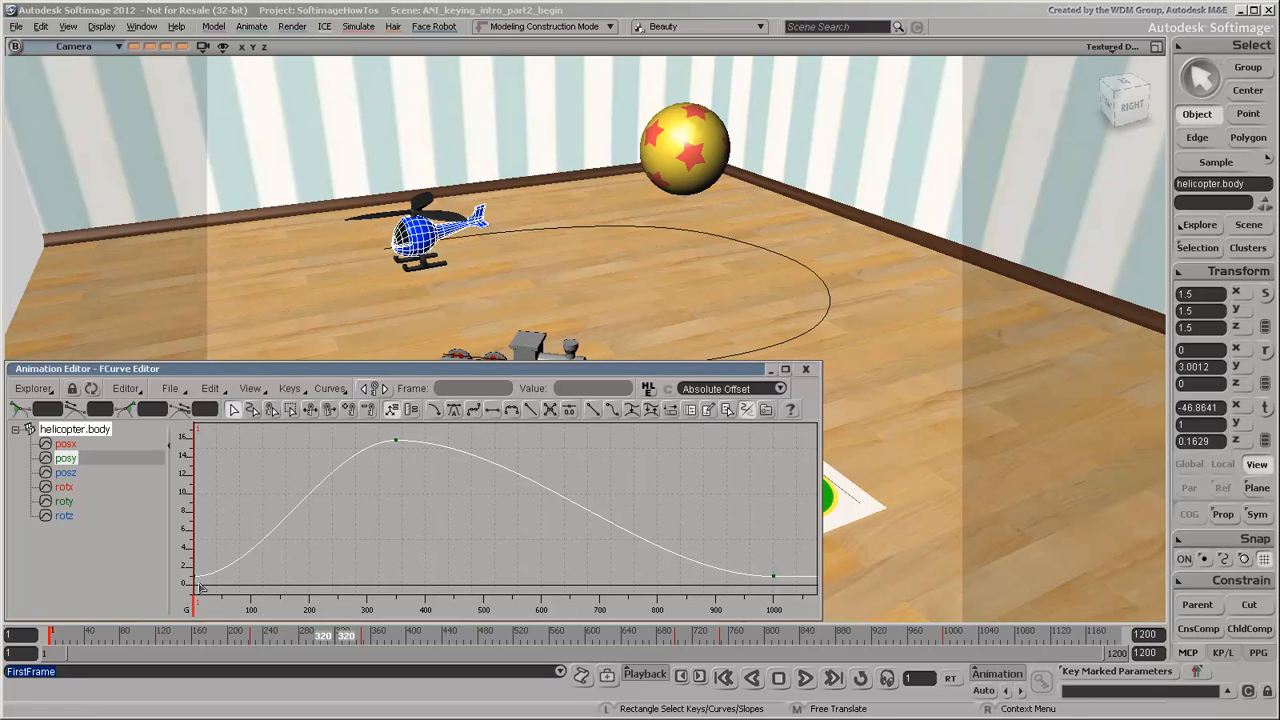
- Try adjusting the peak key's tangent, then undo the change
left_click(200, 584)
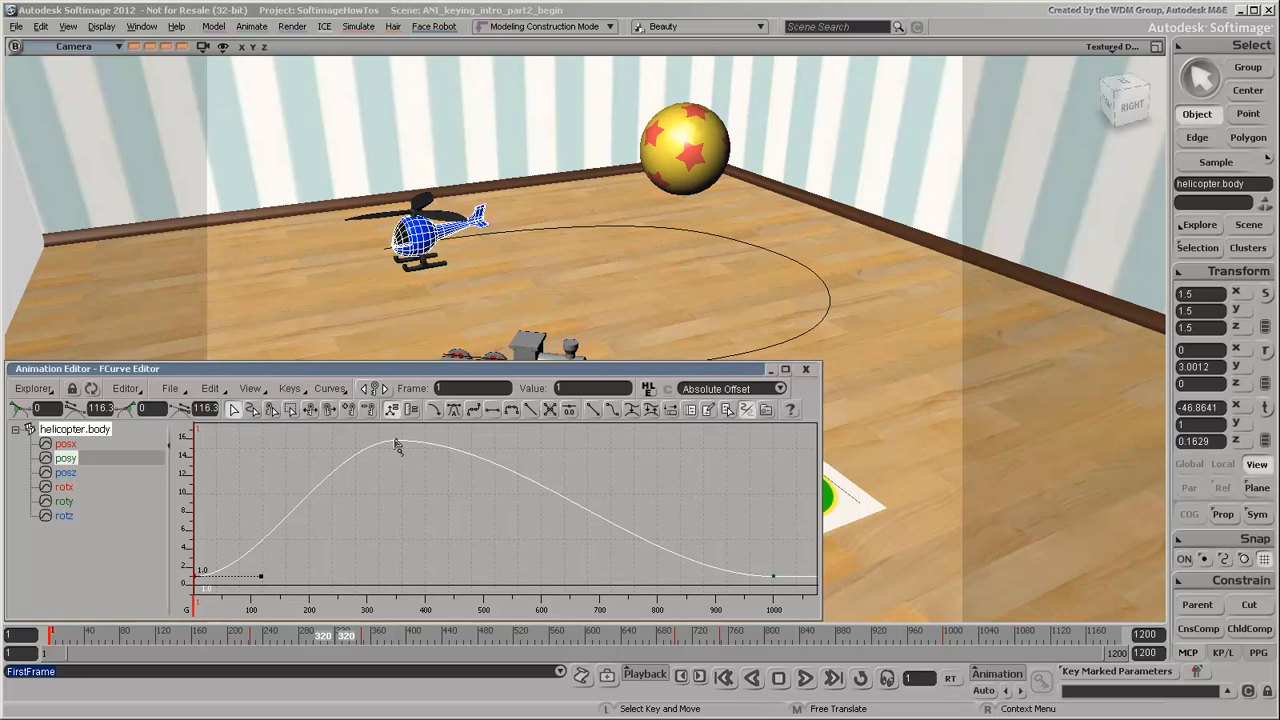
left_click(396, 440)
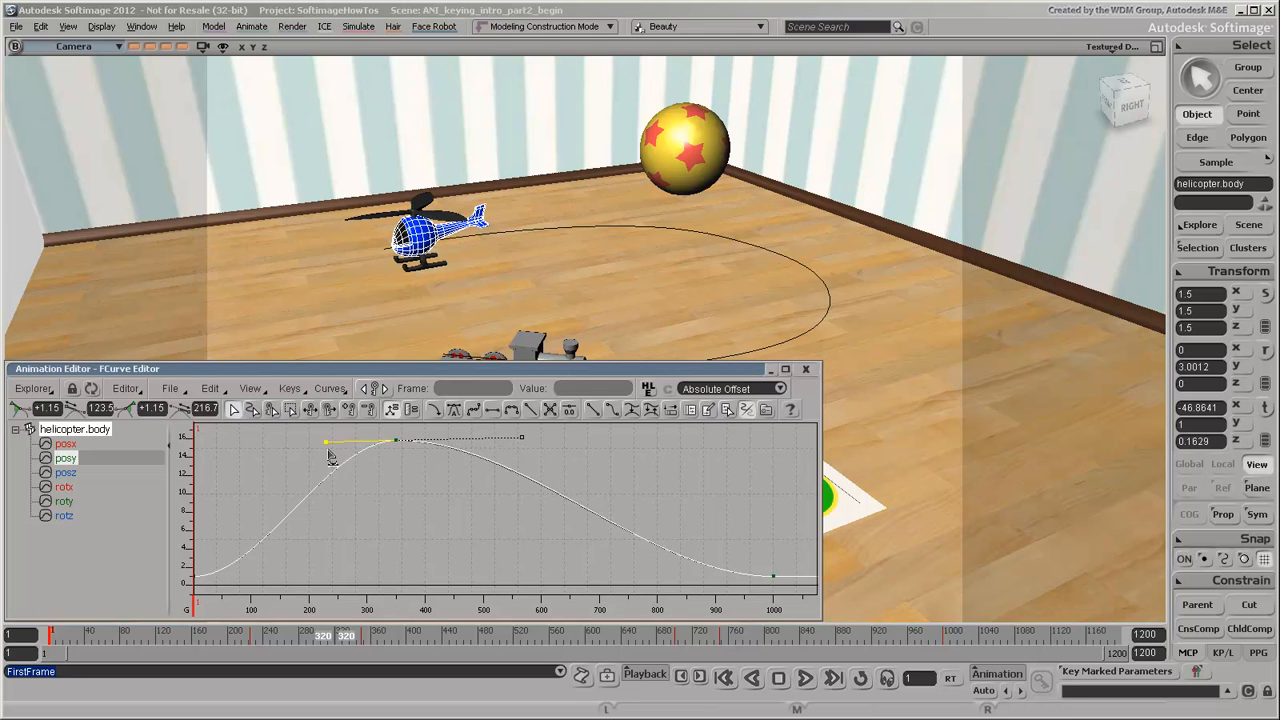
left_click_drag(324, 440, 296, 450)
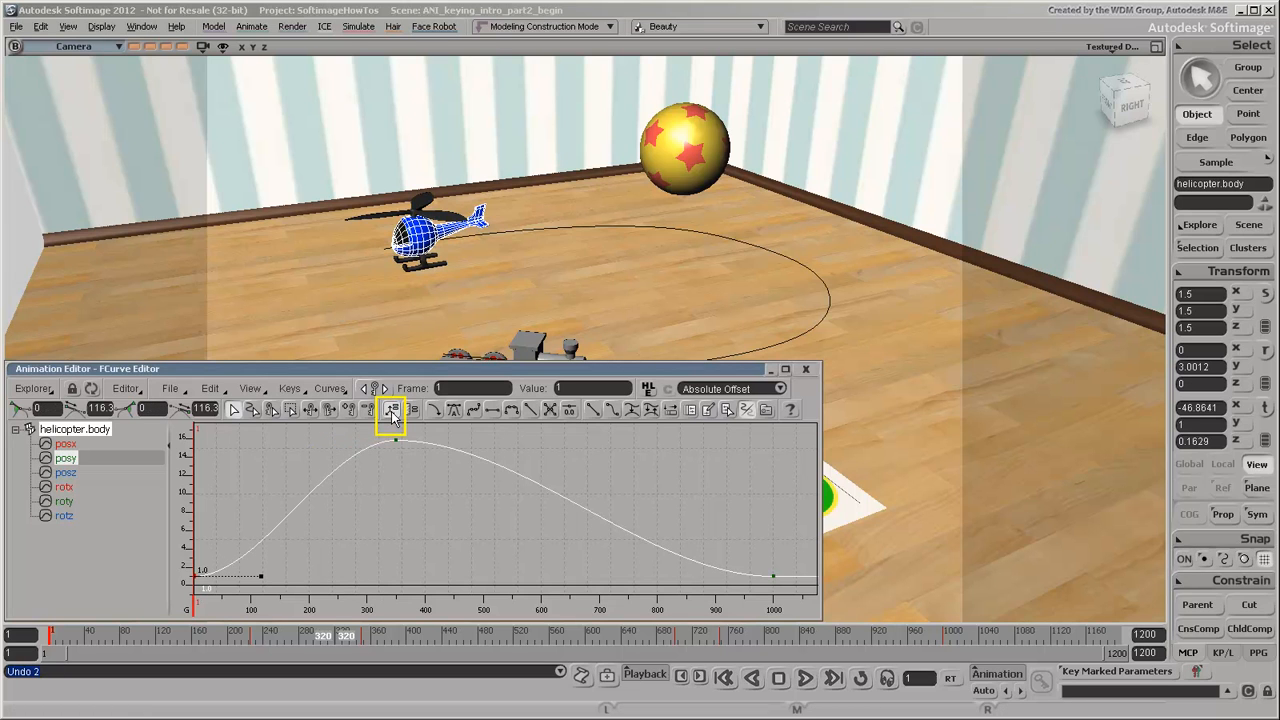
left_click(392, 410)
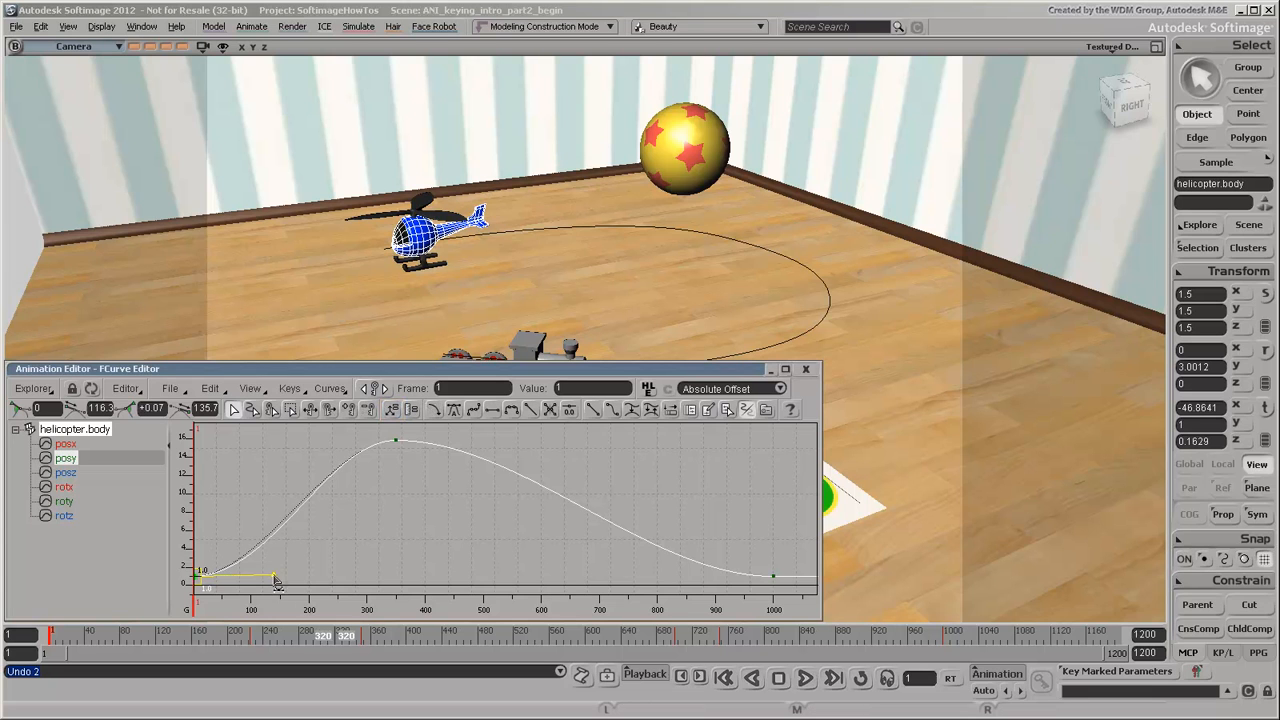
- Lengthen the first posy key's tangent rightward for a gentler takeoff
left_click_drag(276, 580, 340, 570)
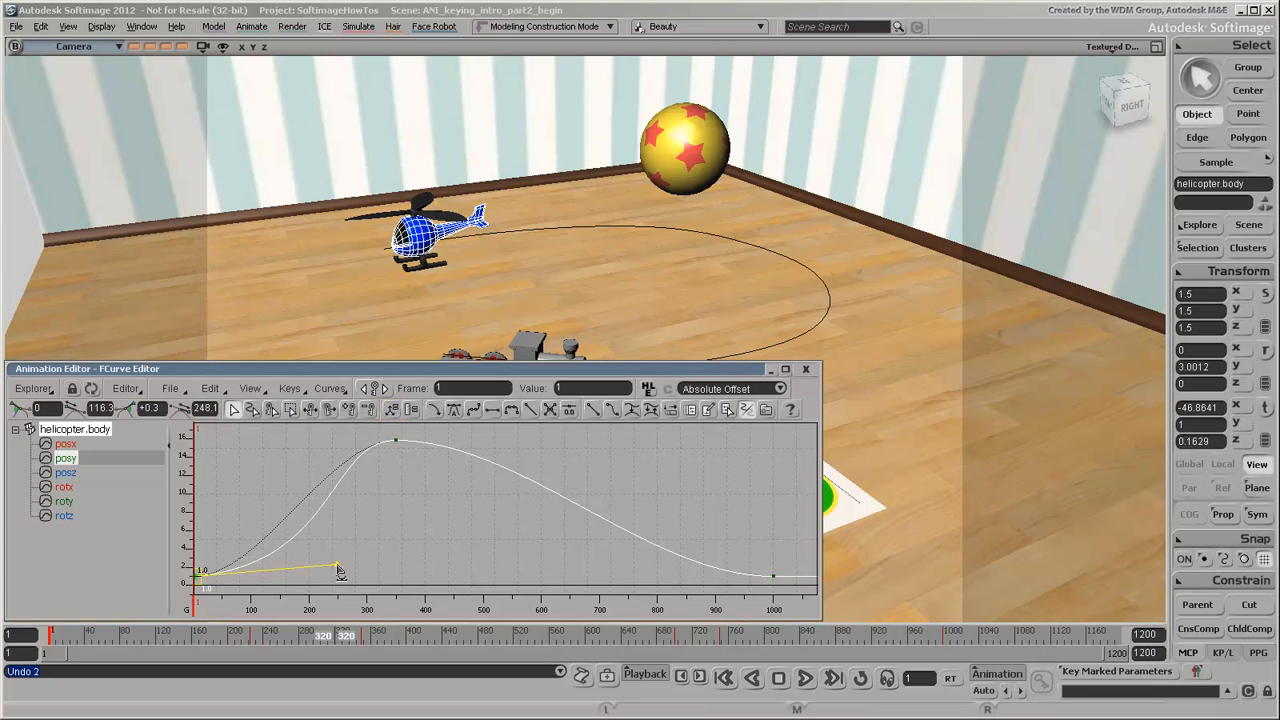
left_click_drag(340, 568, 340, 572)
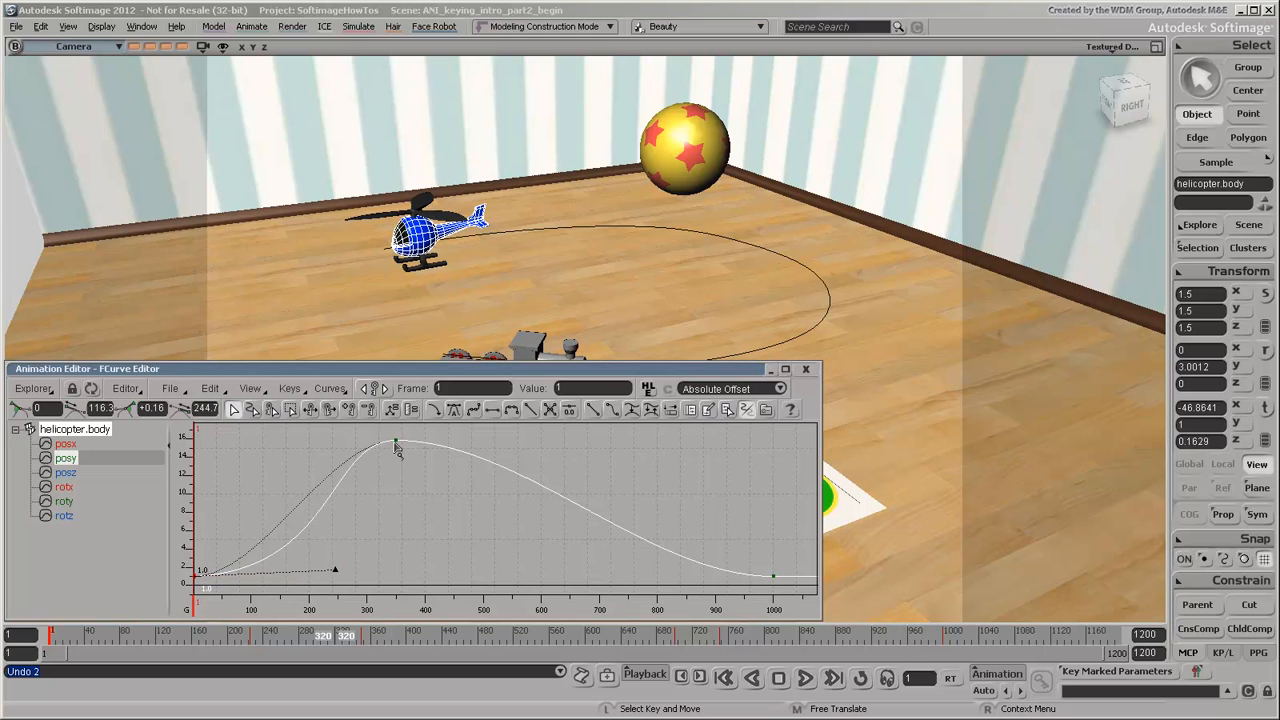
left_click(396, 442)
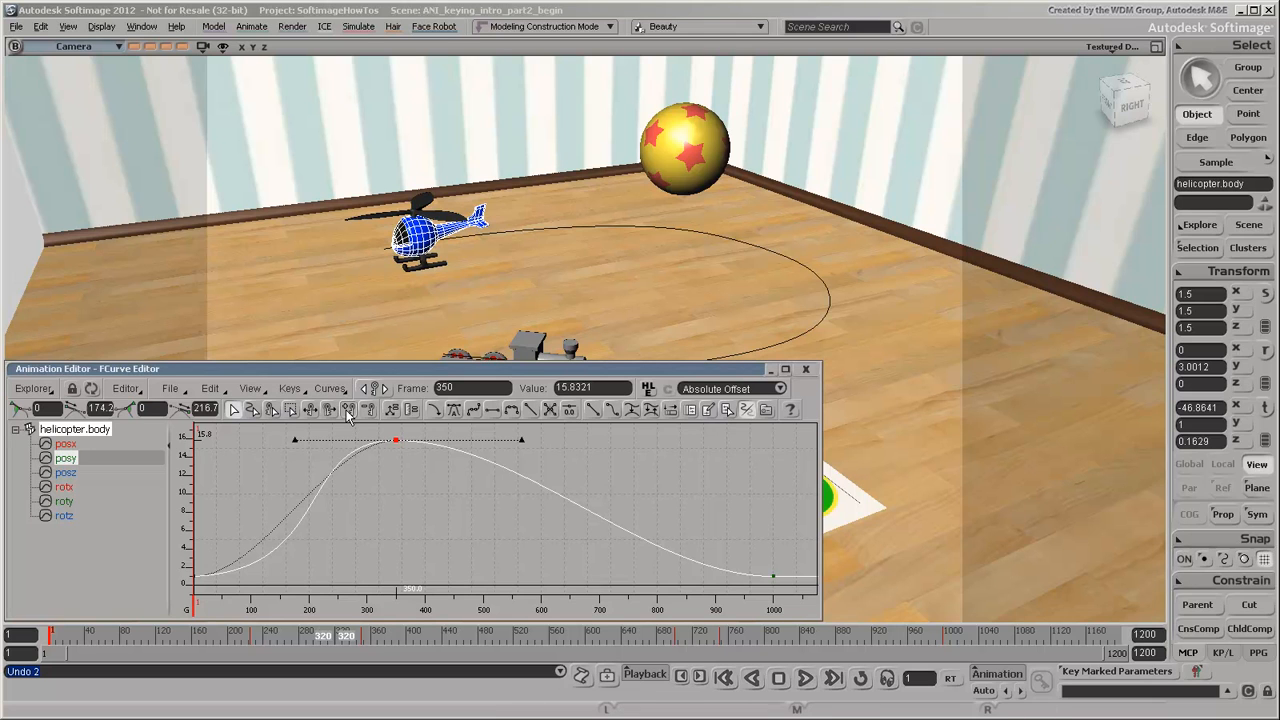
- Flatten the peak key's tangents and add a peak-height key near frame 637 to form a hover plateau
left_click(348, 408)
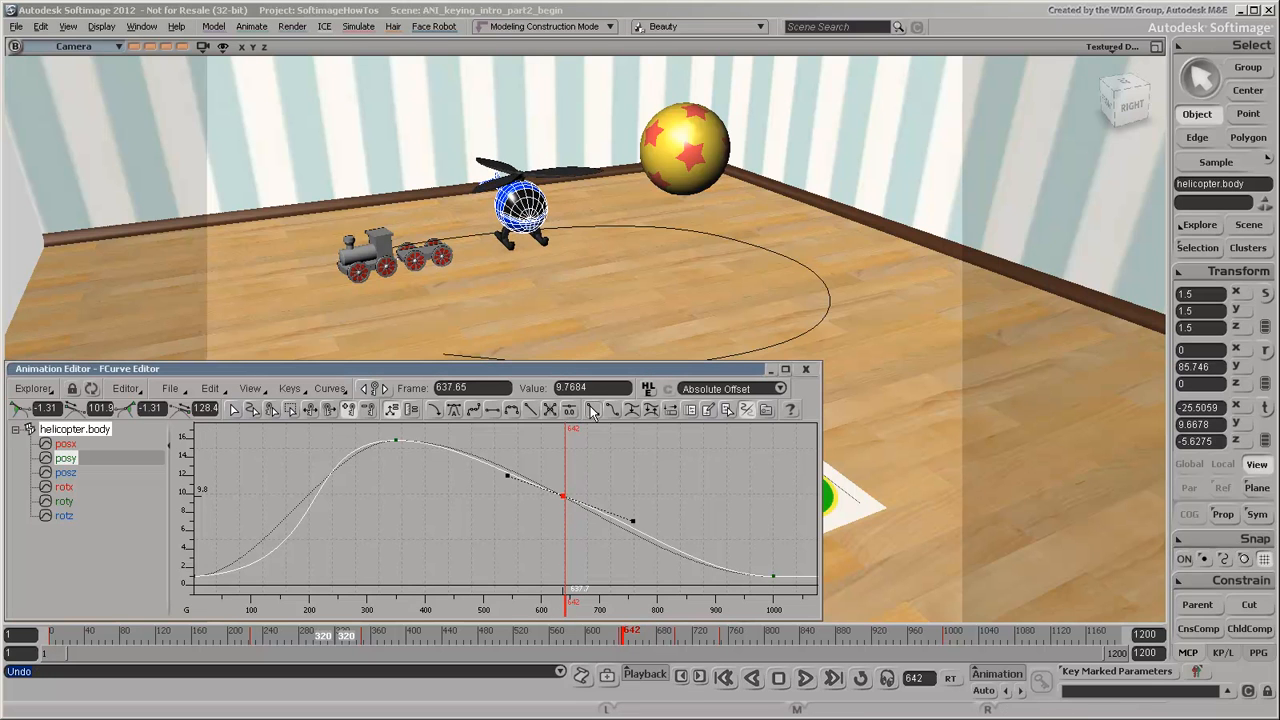
triple_click(576, 388)
type("15.8")
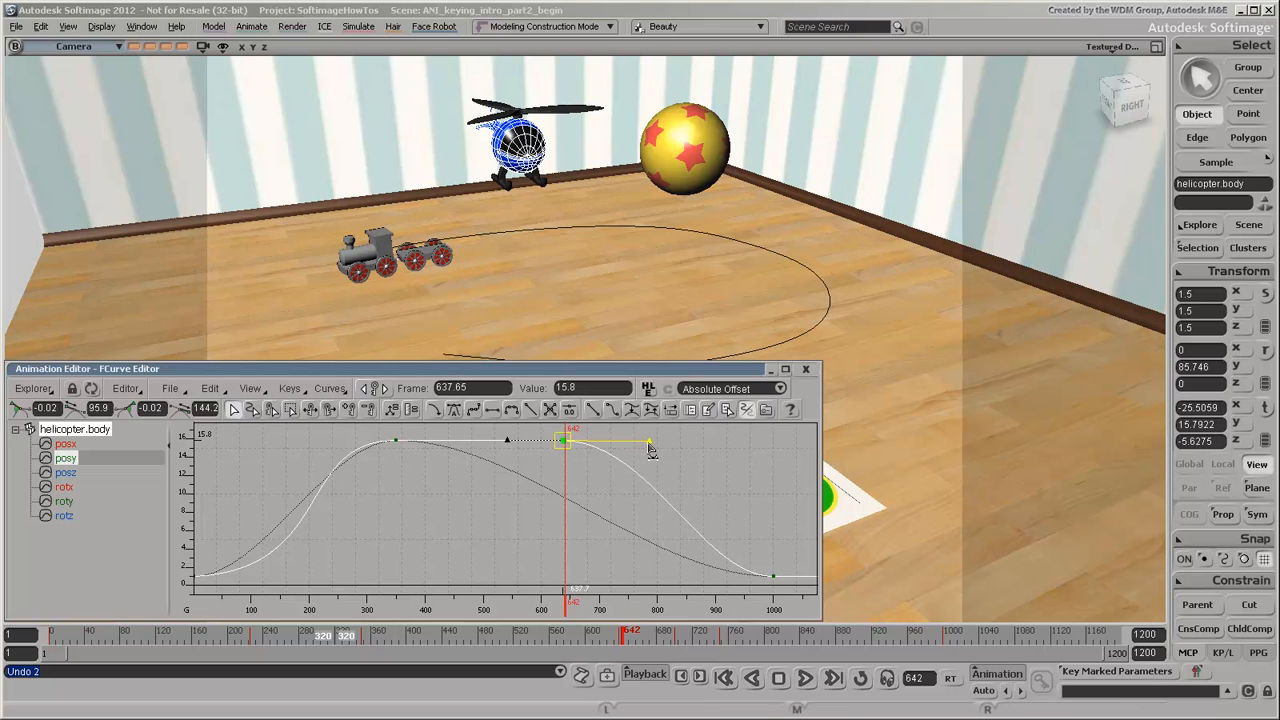
left_click_drag(648, 442, 680, 442)
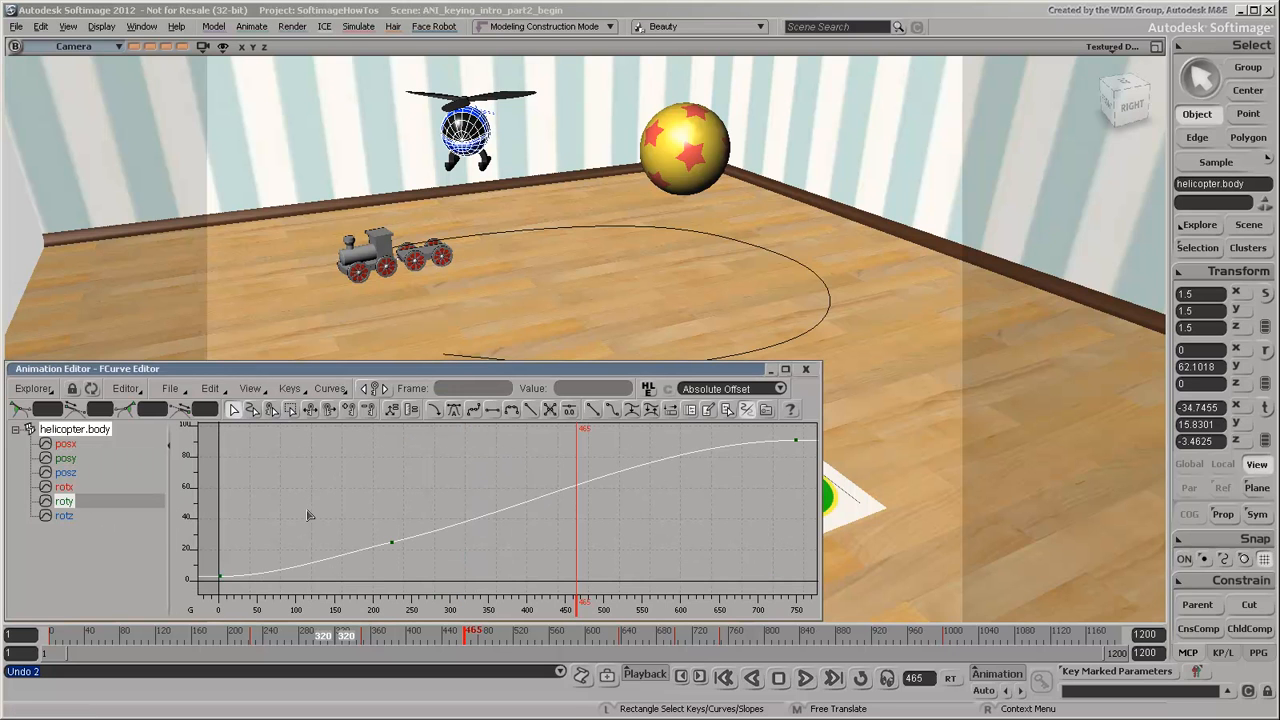
- Reshape the roty curve's middle key and tangent so the helicopter turns faster
left_click(392, 542)
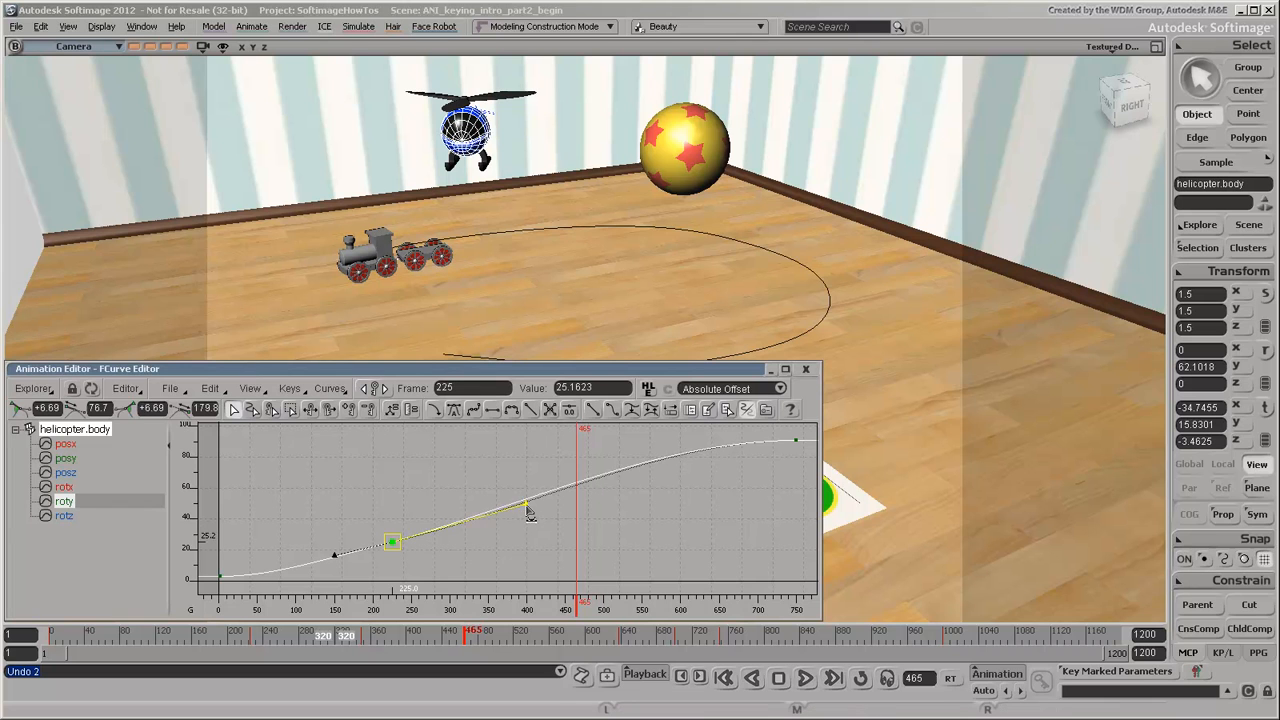
left_click_drag(530, 508, 500, 456)
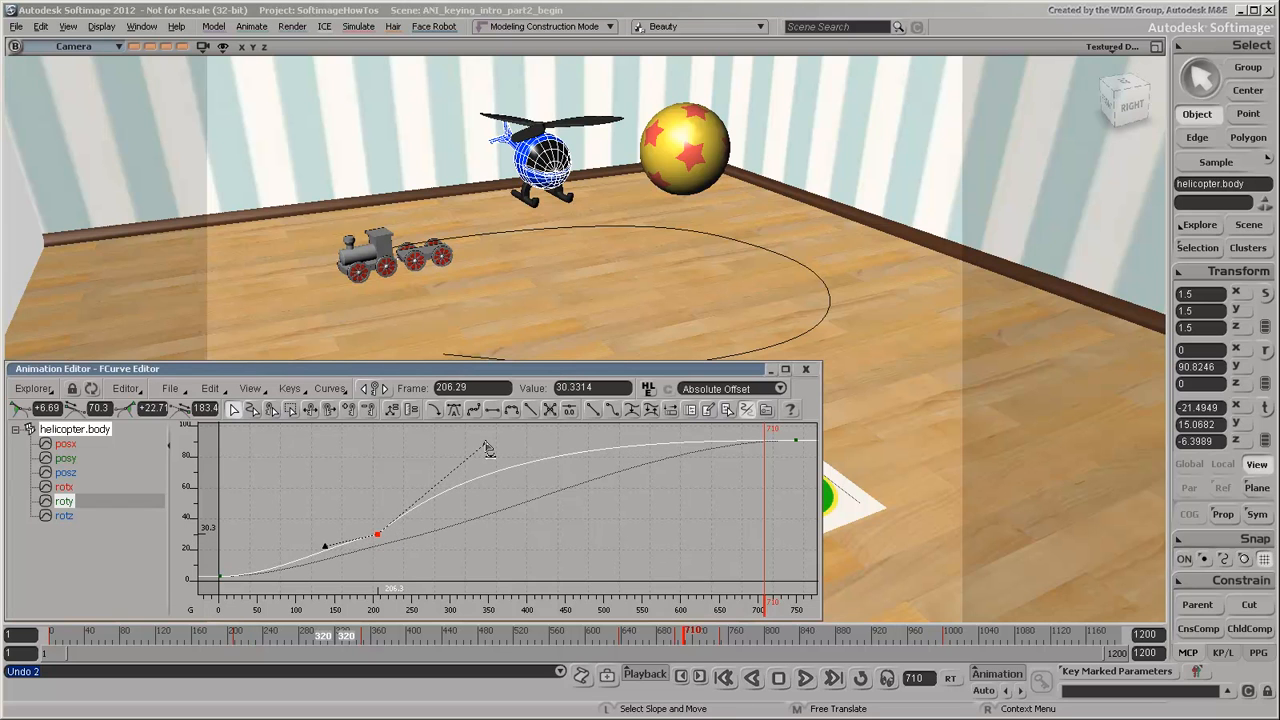
left_click_drag(488, 448, 518, 472)
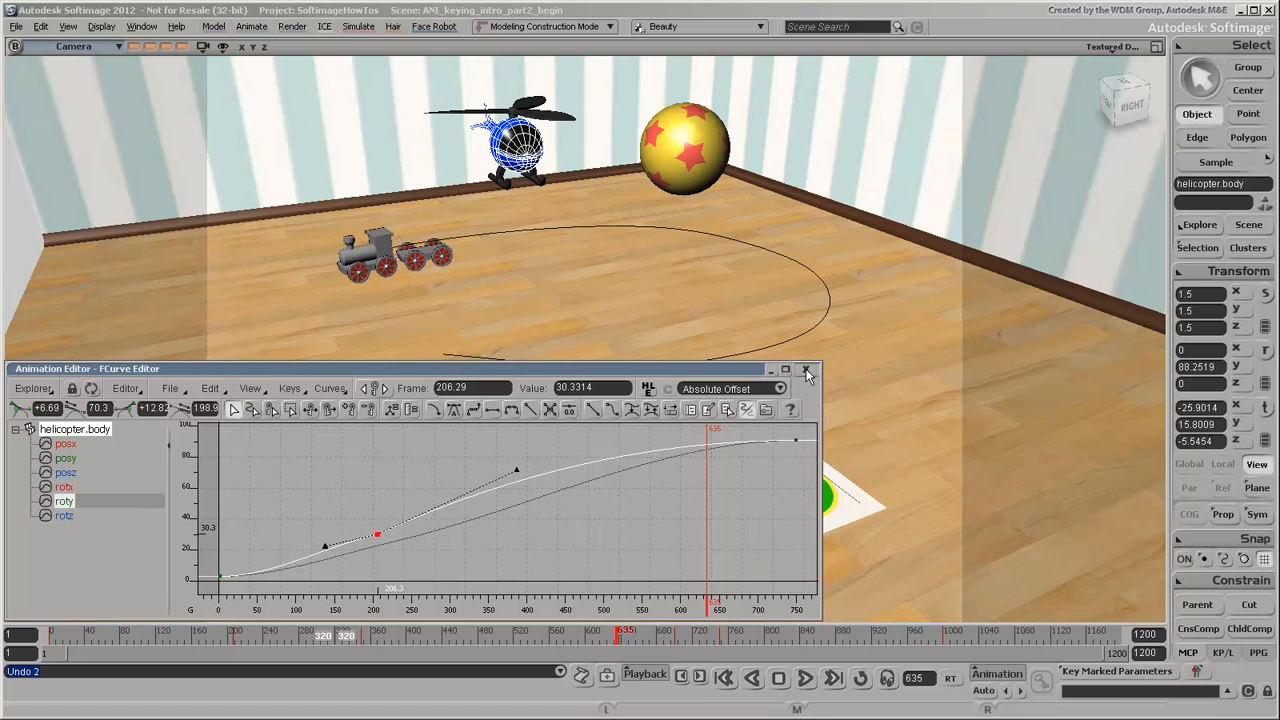
- Close the Animation Editor and play the revised helicopter flight from the beginning
left_click(808, 368)
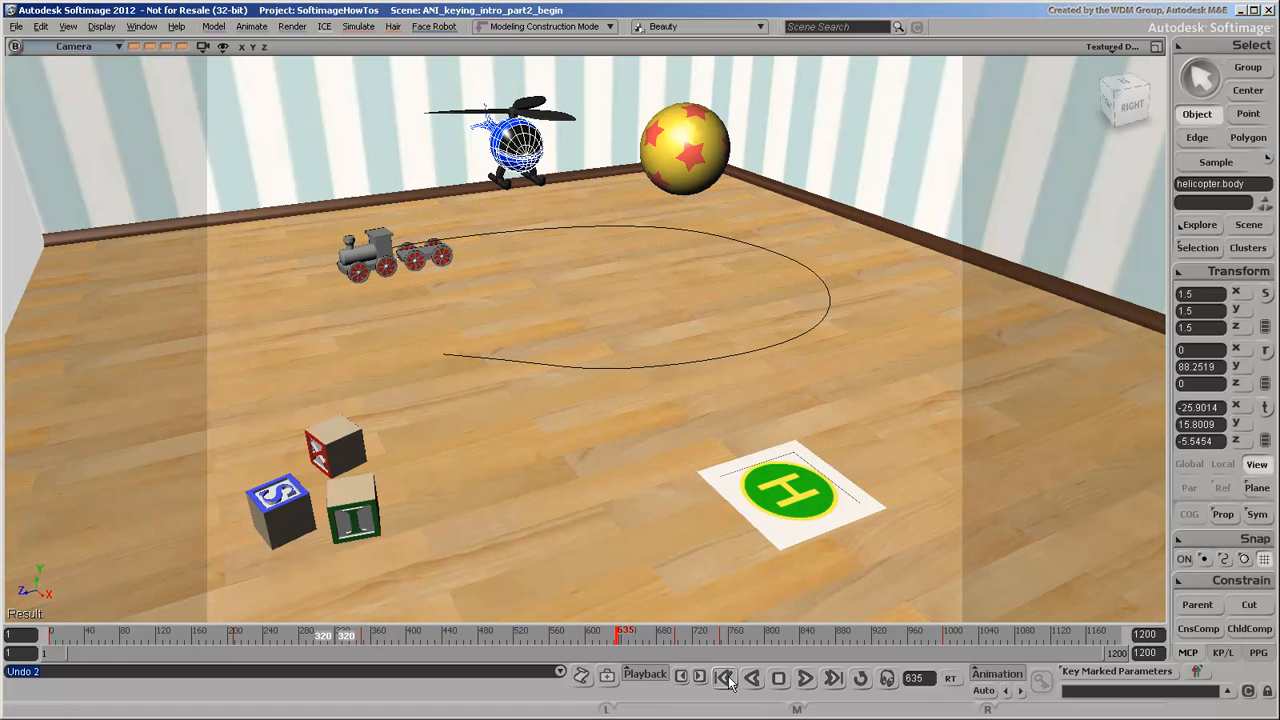
left_click(804, 678)
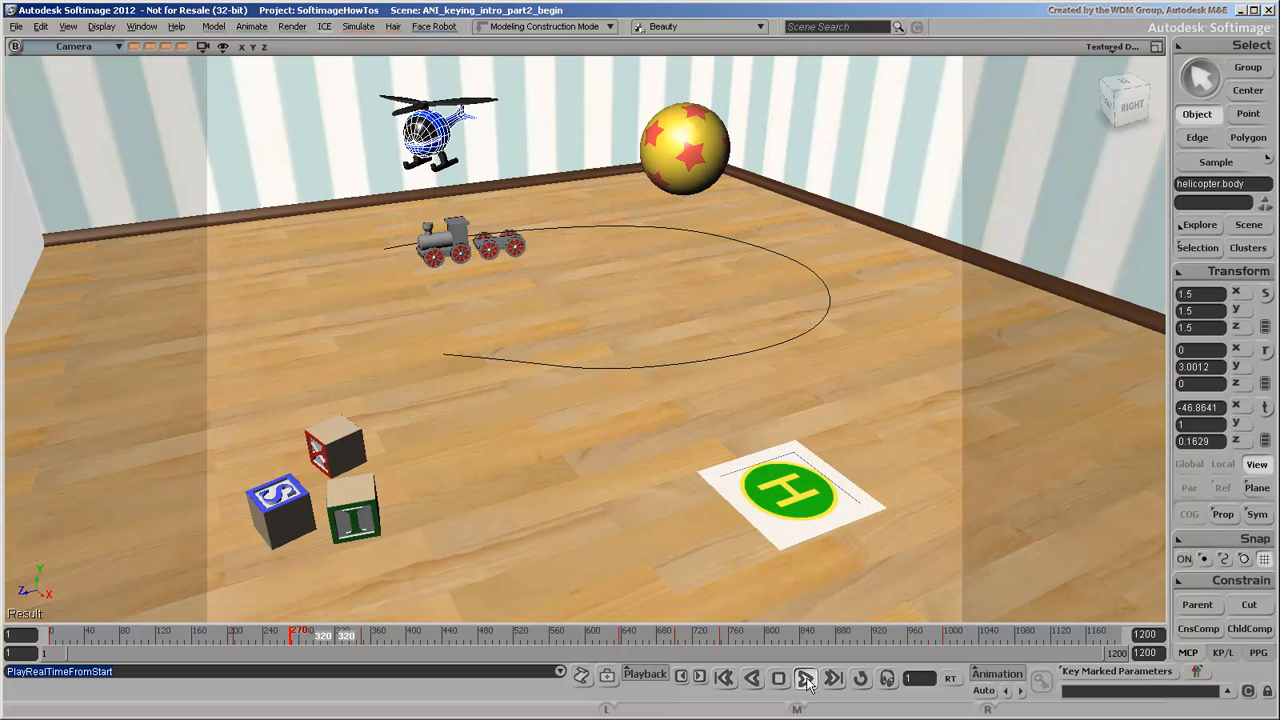
left_click(804, 678)
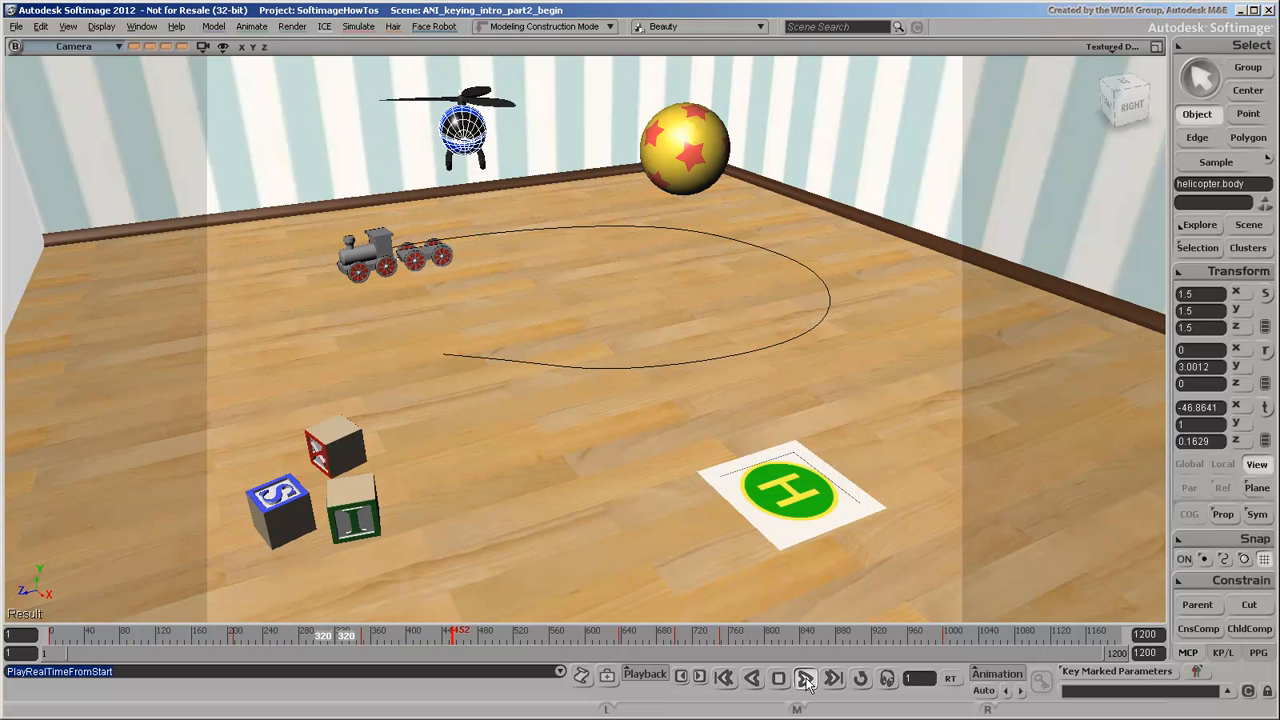